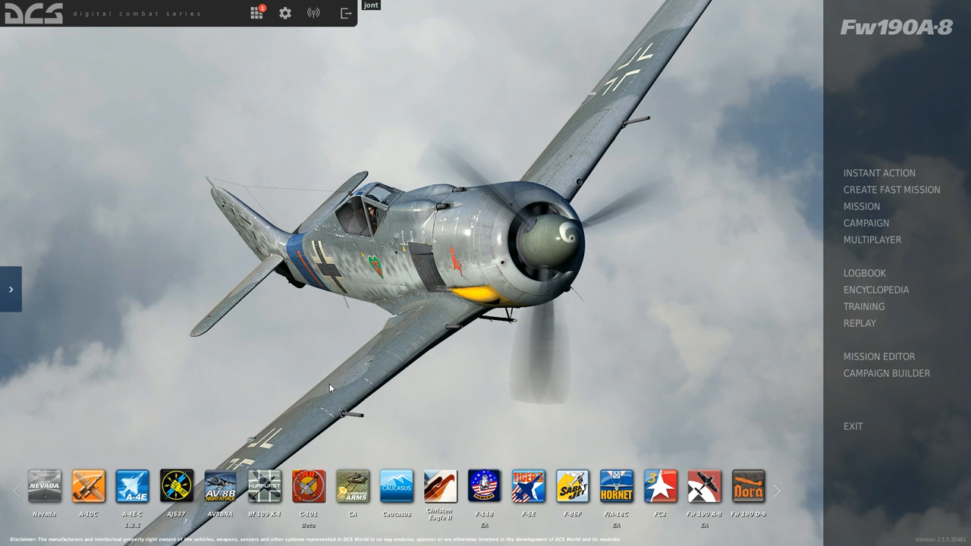
{"action": "mouse_move", "coordinate": [359, 114]}
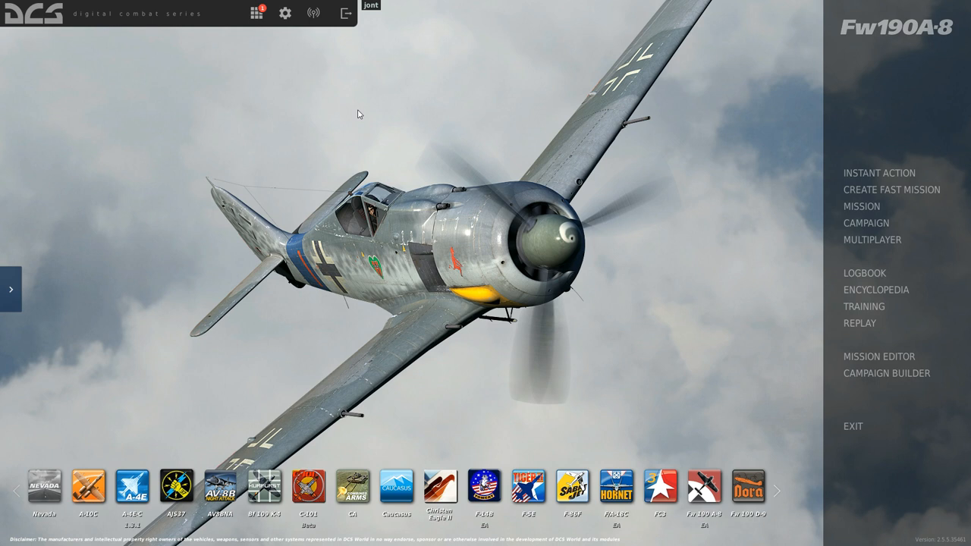
{"action": "mouse_move", "coordinate": [294, 52]}
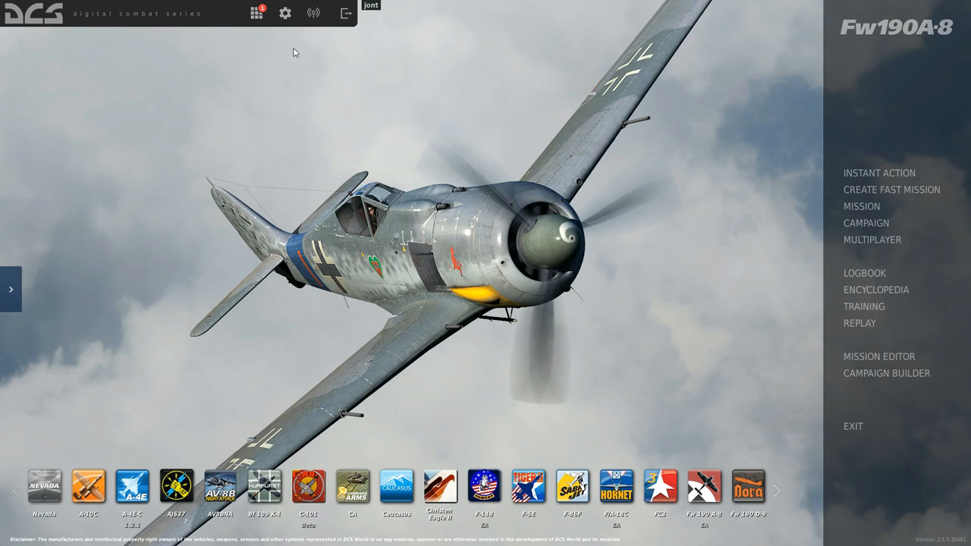
Step: Show the MB-339PAN control bindings in the Options Controls page
{"action": "left_click", "coordinate": [285, 12]}
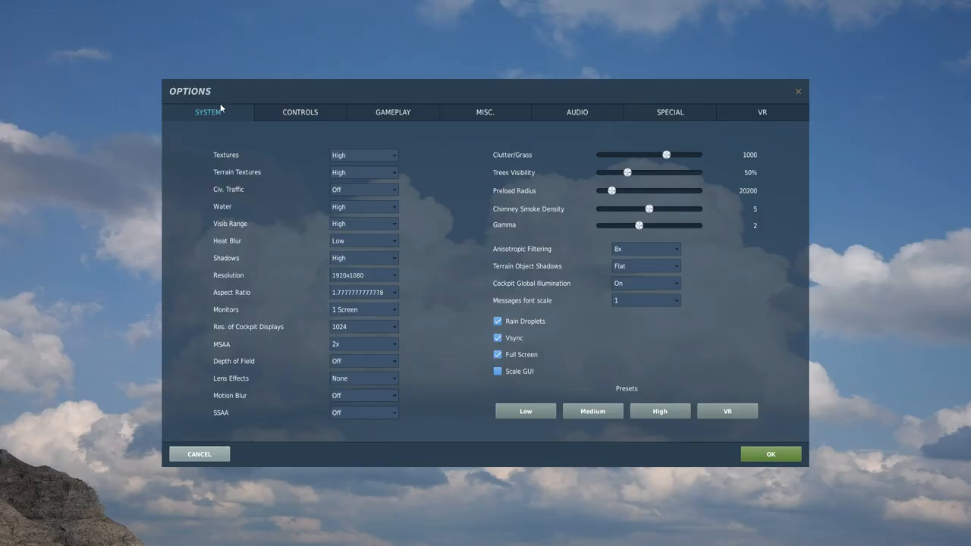
{"action": "left_click", "coordinate": [300, 112]}
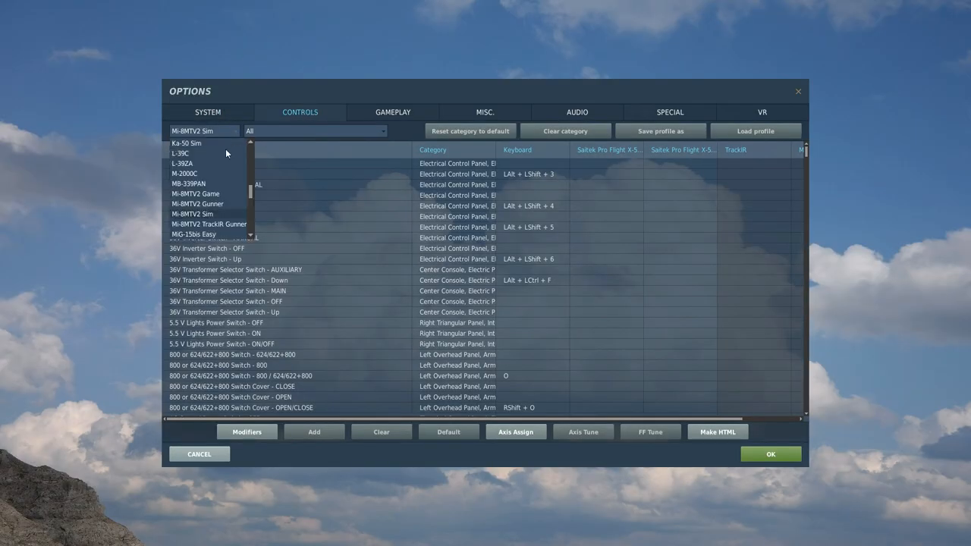
{"action": "left_click", "coordinate": [188, 183]}
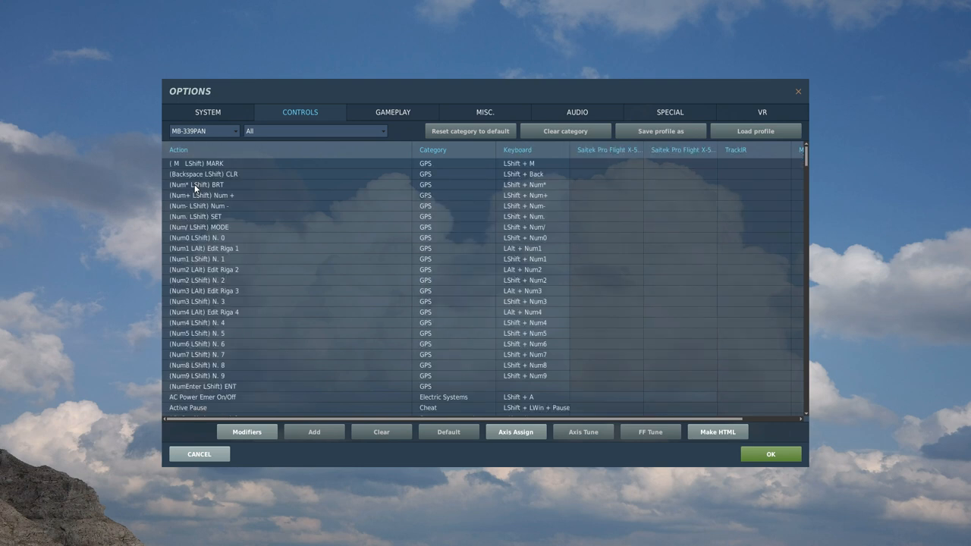
{"action": "mouse_move", "coordinate": [385, 203]}
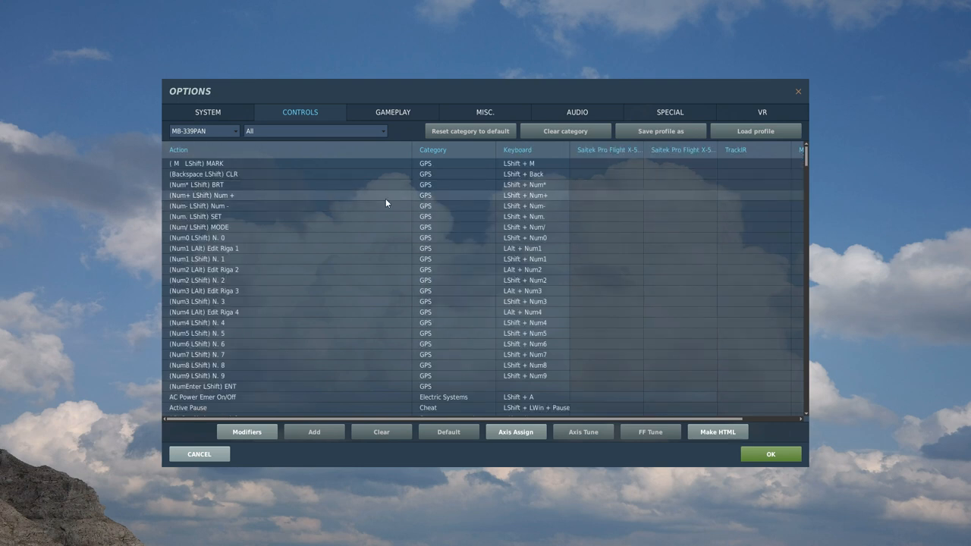
{"action": "mouse_move", "coordinate": [385, 203]}
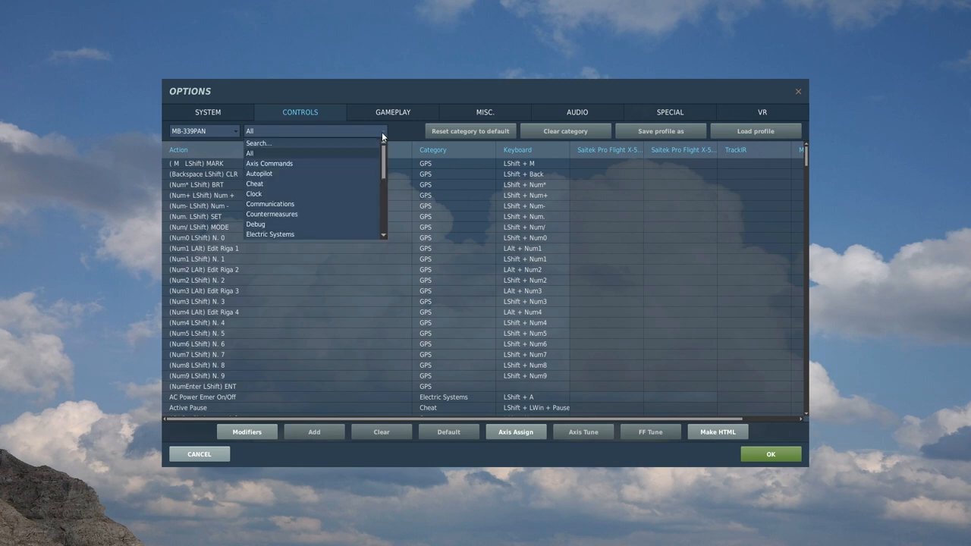
Step: Filter the MB-339PAN bindings to the Axis Commands category
{"action": "left_click", "coordinate": [268, 164]}
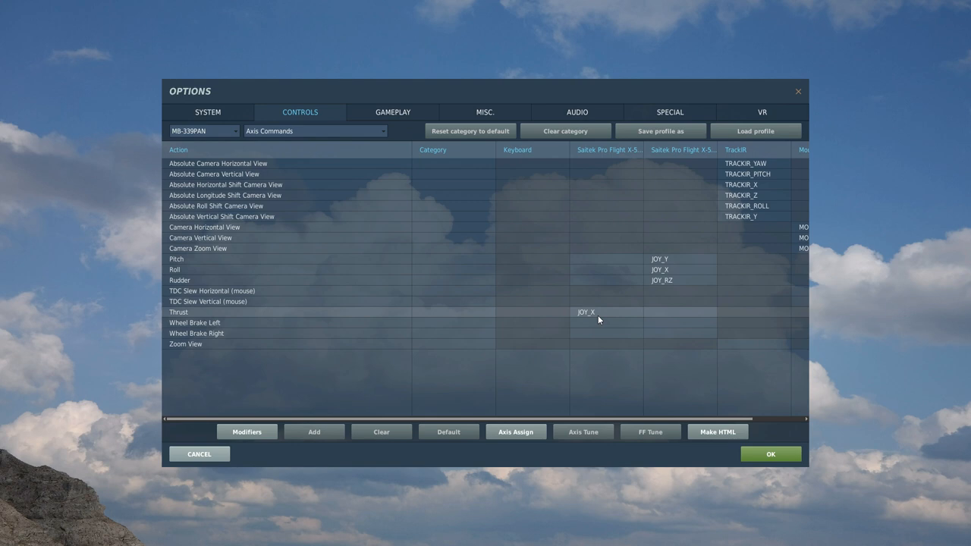
{"action": "mouse_move", "coordinate": [615, 320]}
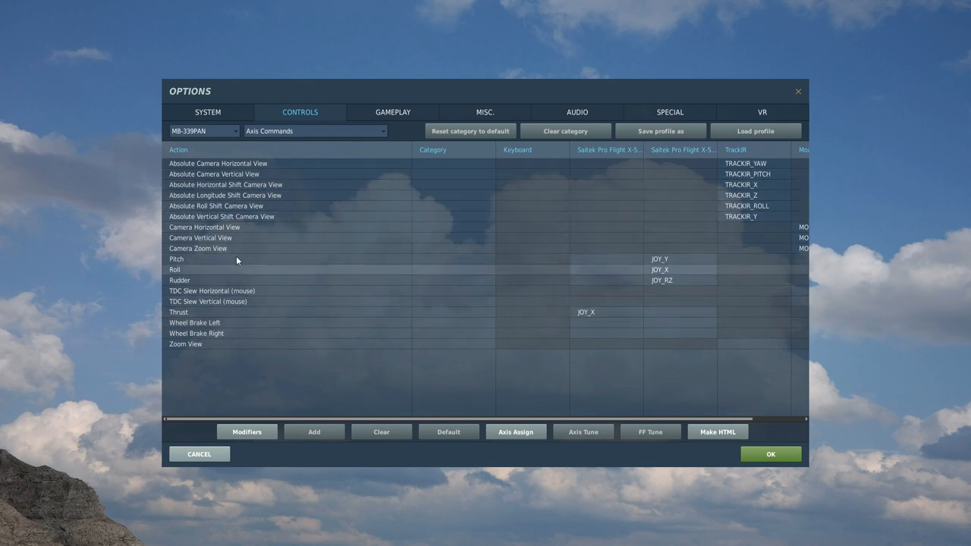
{"action": "mouse_move", "coordinate": [449, 214]}
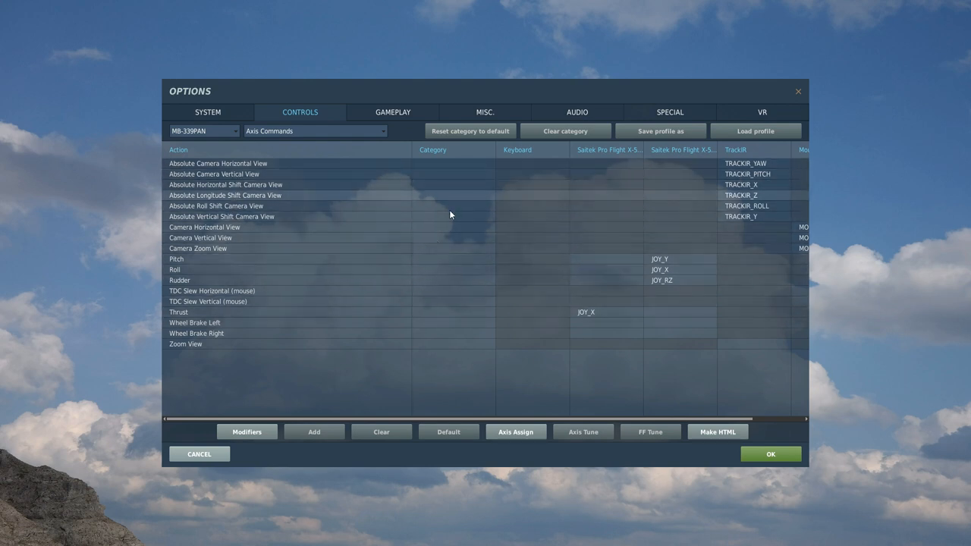
{"action": "mouse_move", "coordinate": [473, 248]}
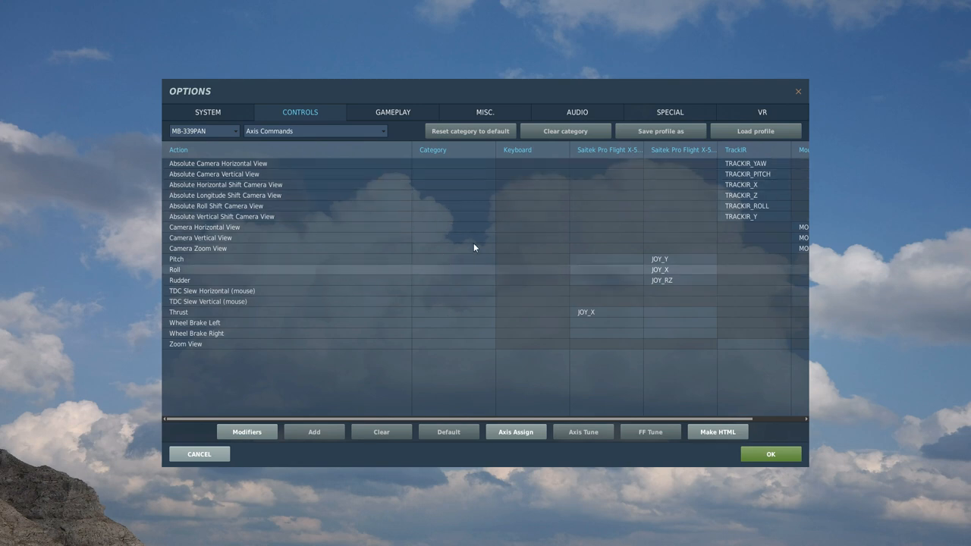
{"action": "mouse_move", "coordinate": [588, 237]}
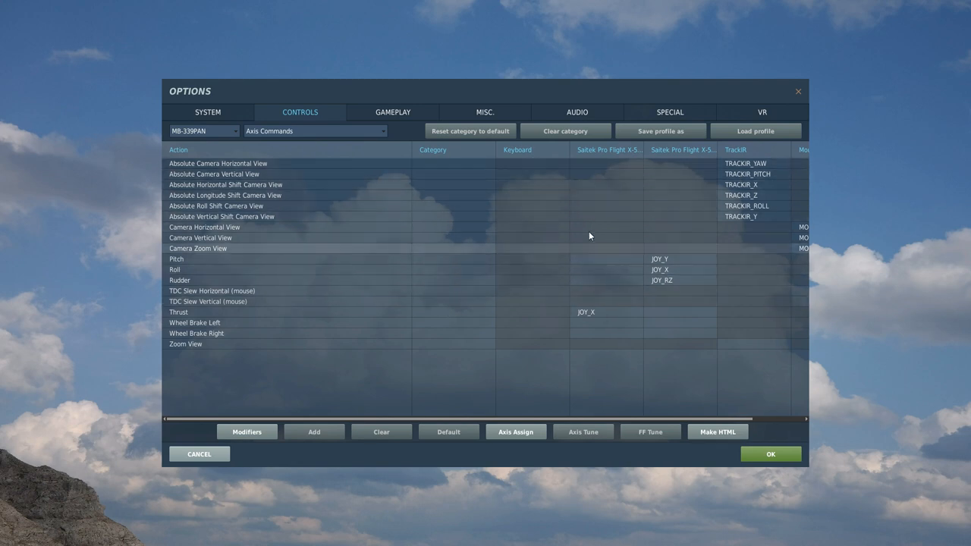
{"action": "mouse_move", "coordinate": [682, 204]}
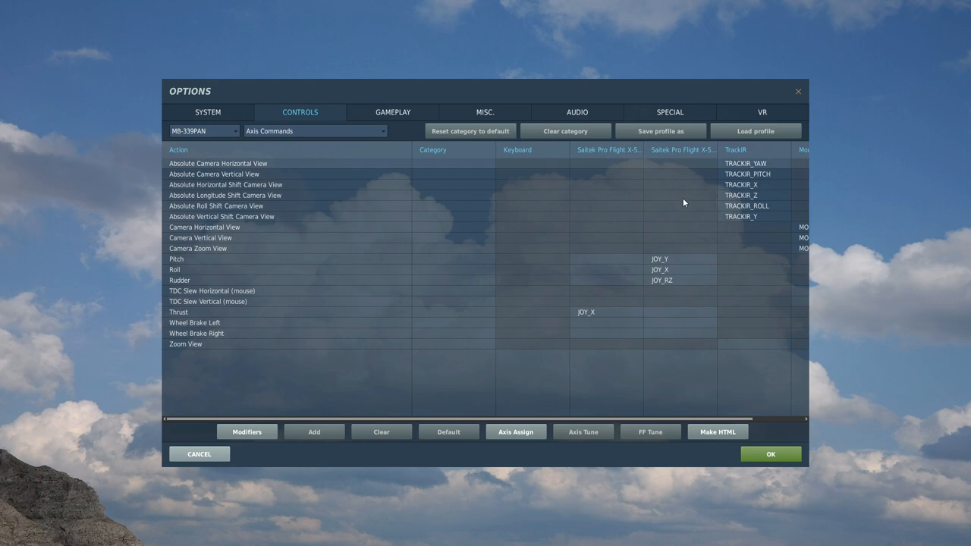
{"action": "mouse_move", "coordinate": [845, 164]}
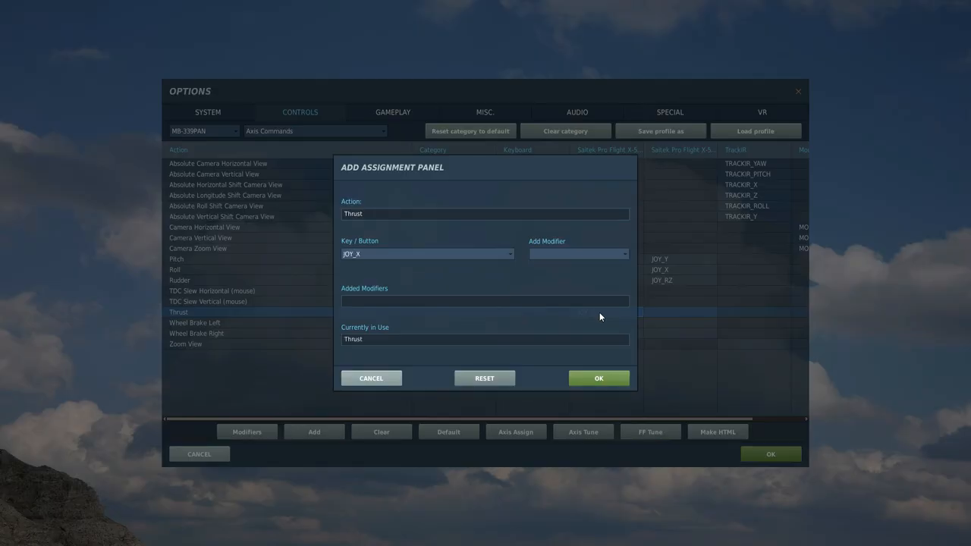
Step: Confirm Thrust on JOY_X and assign the Rudder axis to JOY_RZ
{"action": "left_click", "coordinate": [598, 378]}
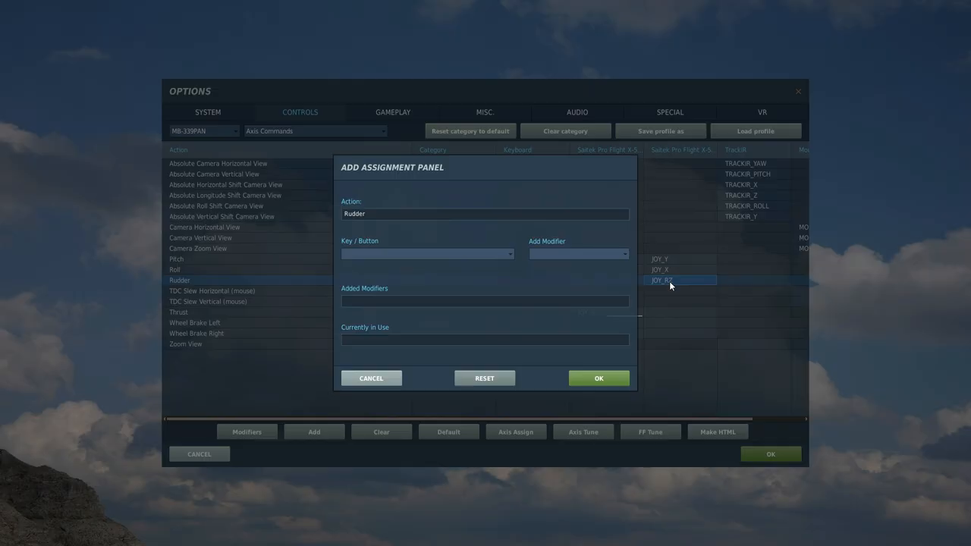
{"action": "left_click", "coordinate": [662, 279]}
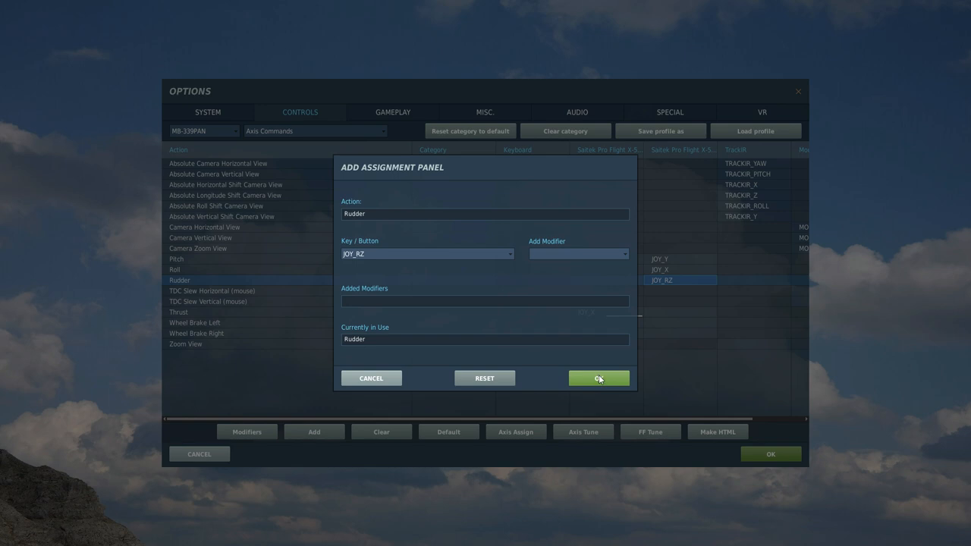
{"action": "left_click", "coordinate": [597, 377]}
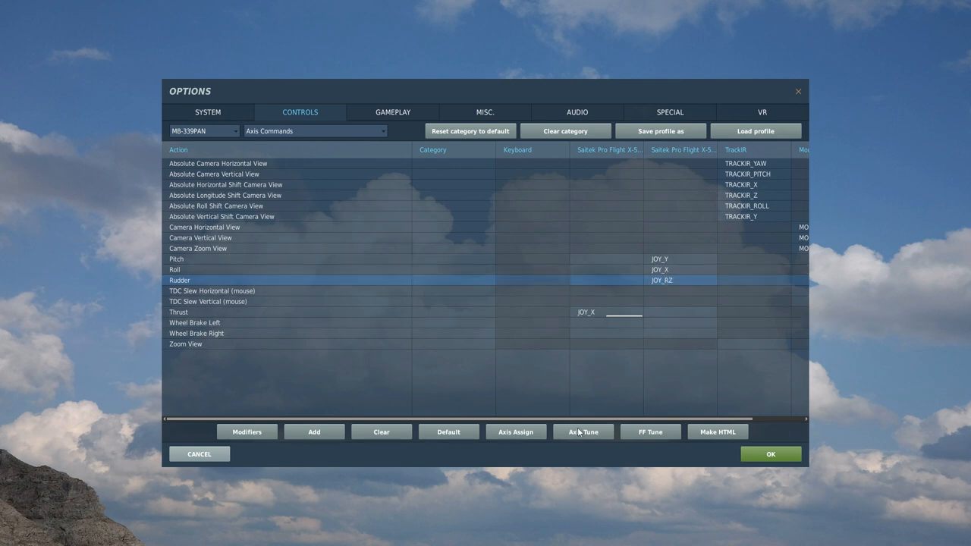
Step: Tune the Rudder axis to a curvature of 25
{"action": "left_click", "coordinate": [582, 430]}
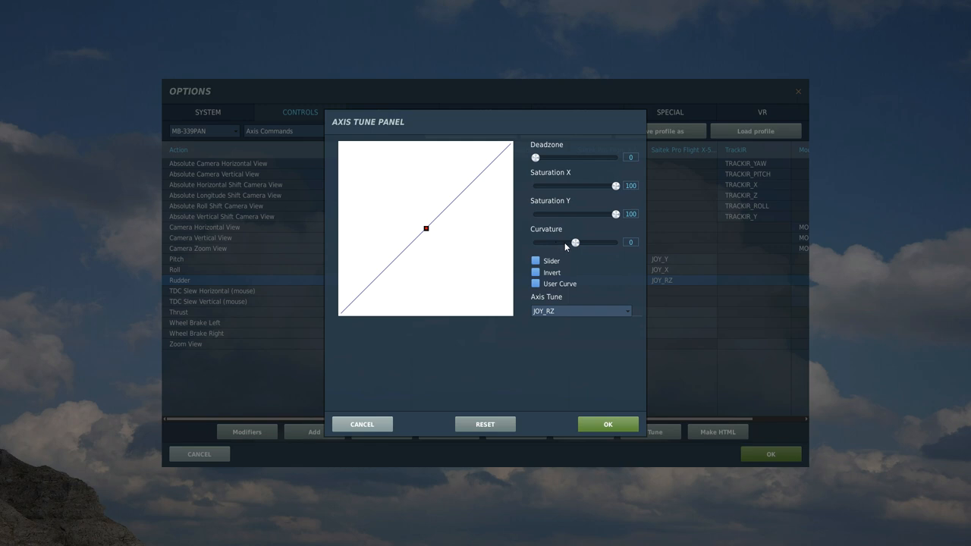
{"action": "left_click_drag", "start_coordinate": [575, 243], "coordinate": [582, 242]}
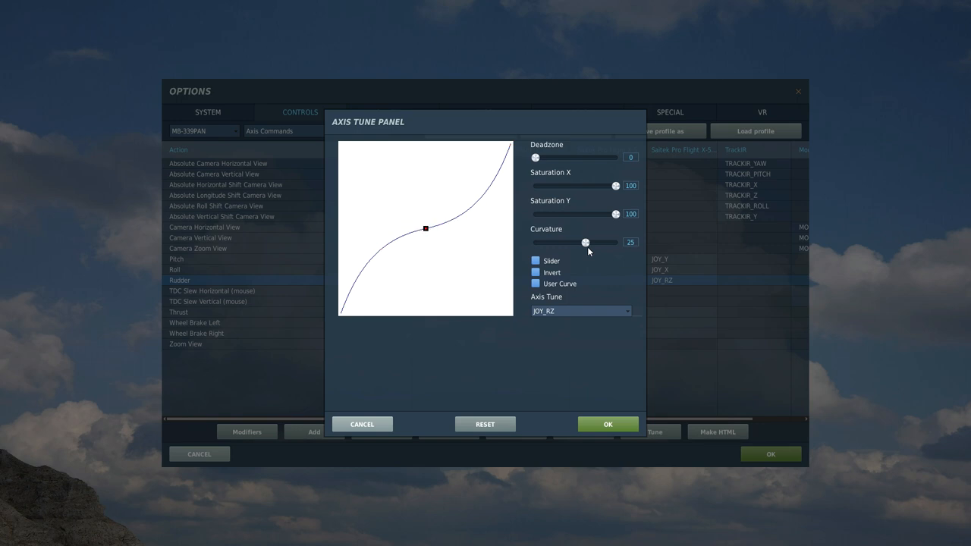
{"action": "left_click", "coordinate": [607, 425]}
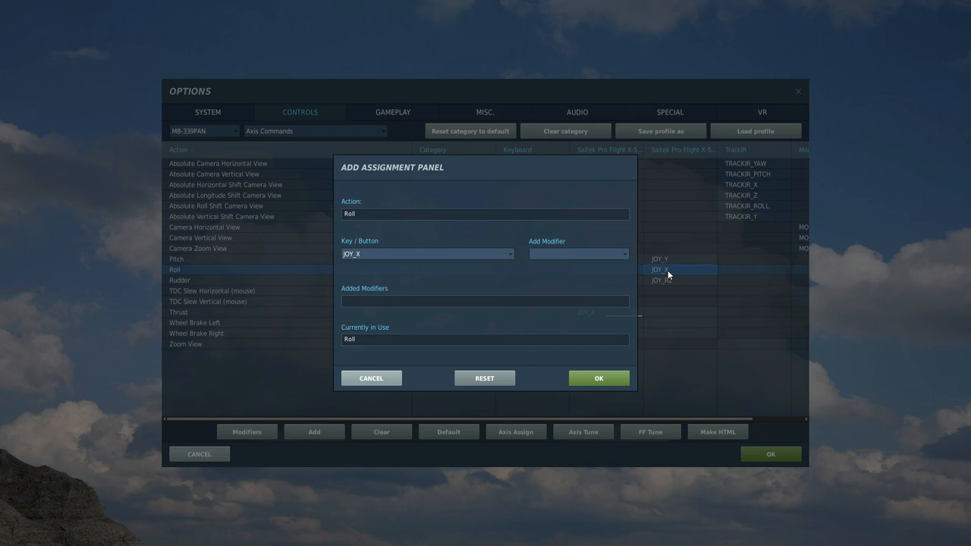
{"action": "mouse_move", "coordinate": [598, 377]}
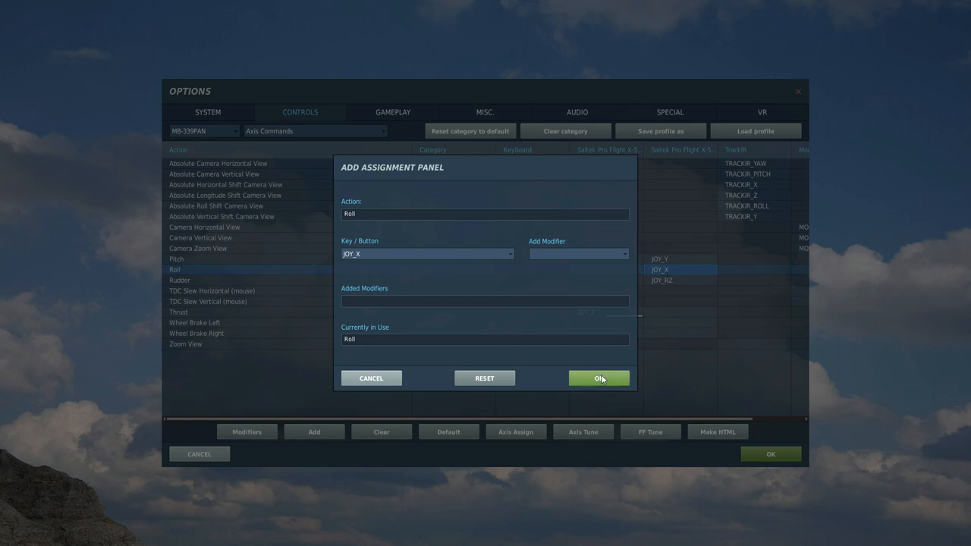
Step: Confirm Roll on JOY_X and tune it to a curvature of 25
{"action": "left_click", "coordinate": [597, 377]}
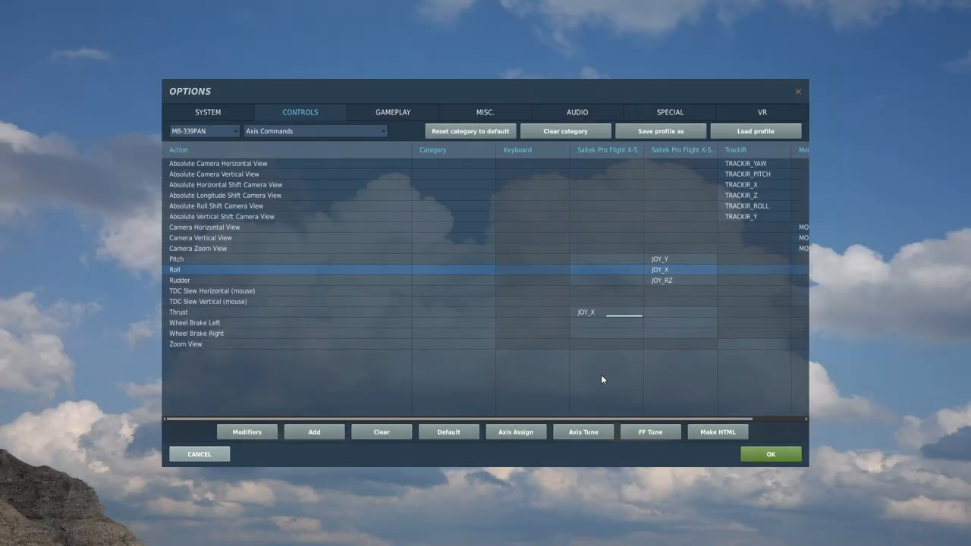
{"action": "left_click", "coordinate": [582, 430]}
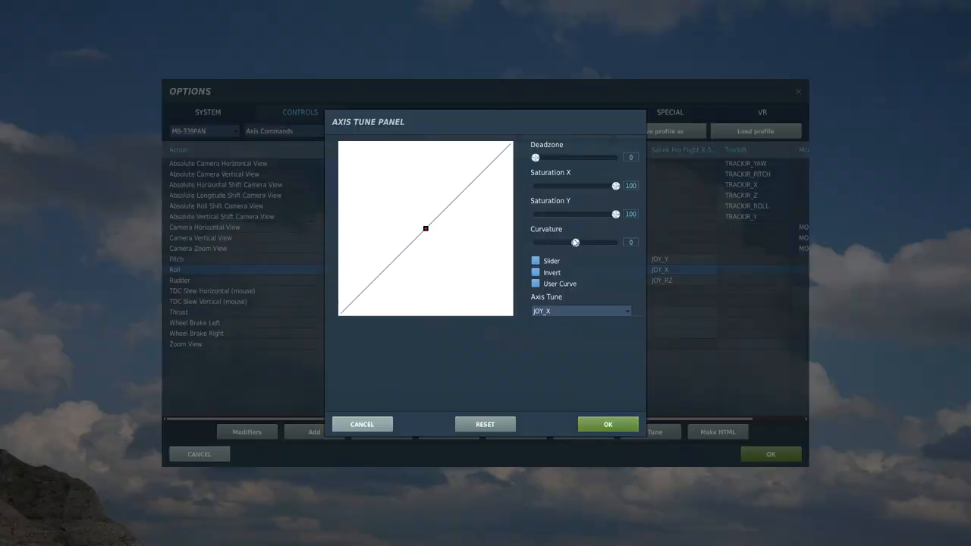
{"action": "left_click_drag", "start_coordinate": [575, 242], "coordinate": [585, 242]}
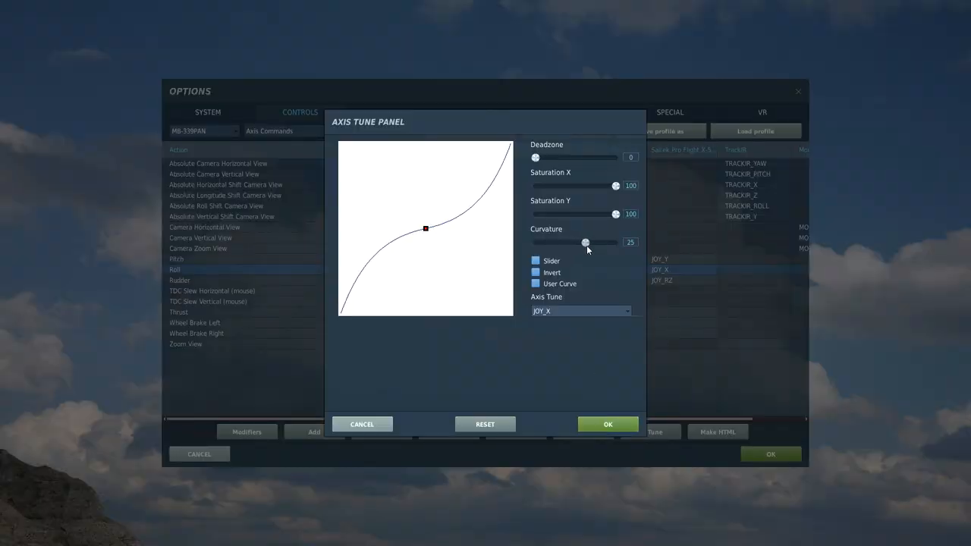
{"action": "left_click", "coordinate": [607, 424]}
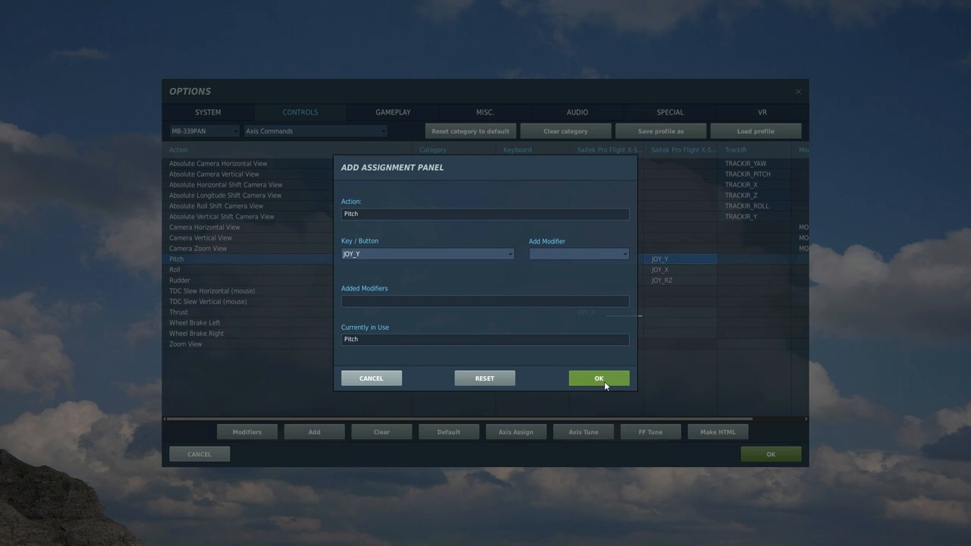
Step: Confirm Pitch on JOY_Y with curvature 25 and deadzone left at 0
{"action": "left_click", "coordinate": [597, 378]}
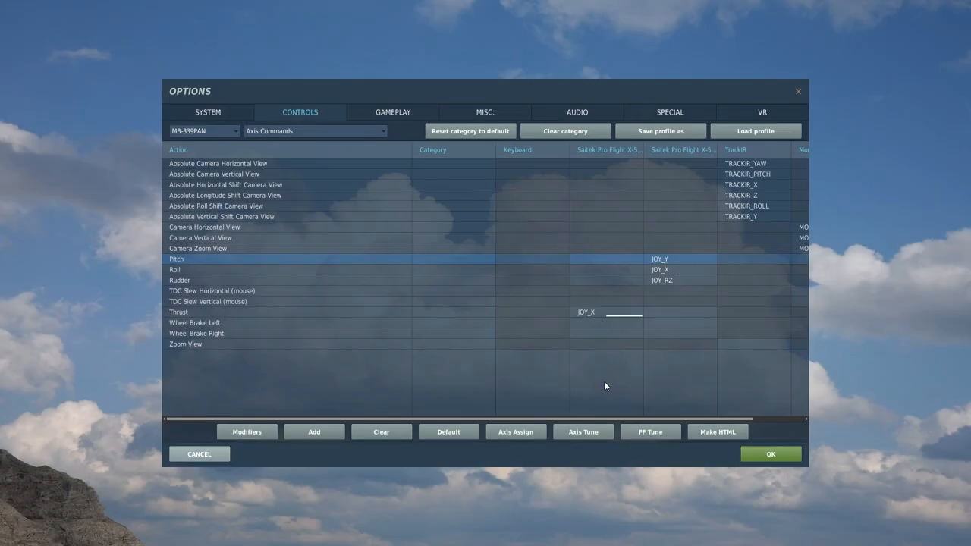
{"action": "left_click", "coordinate": [583, 430]}
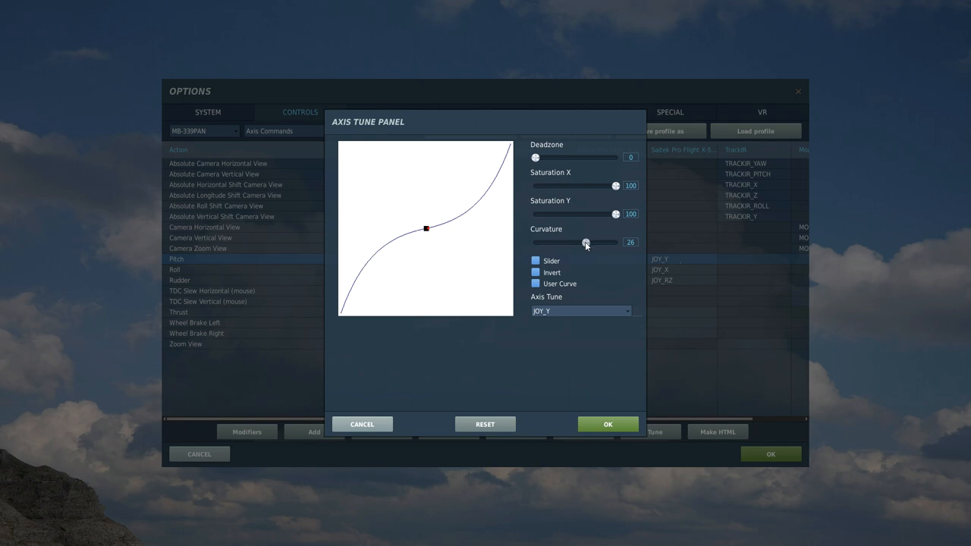
{"action": "left_click_drag", "start_coordinate": [585, 243], "coordinate": [586, 243]}
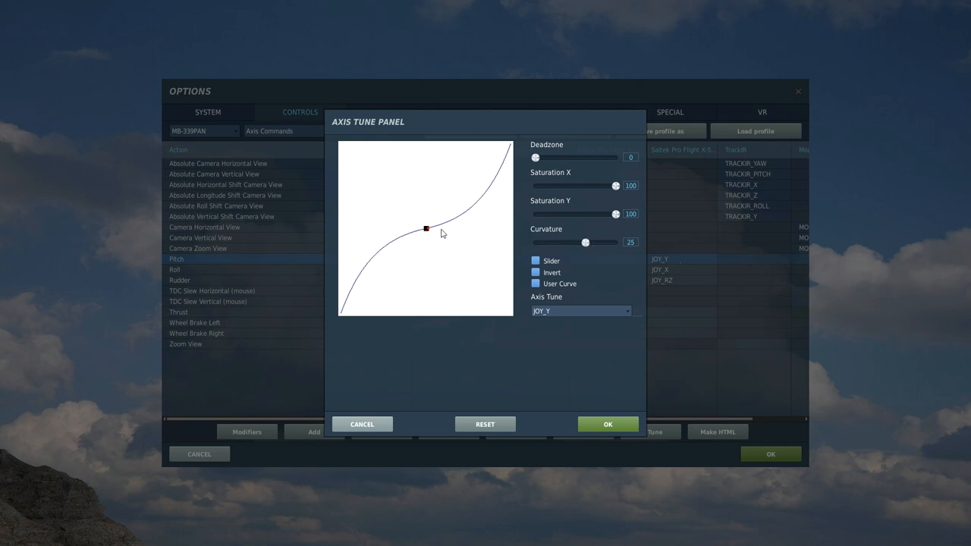
{"action": "mouse_move", "coordinate": [408, 242]}
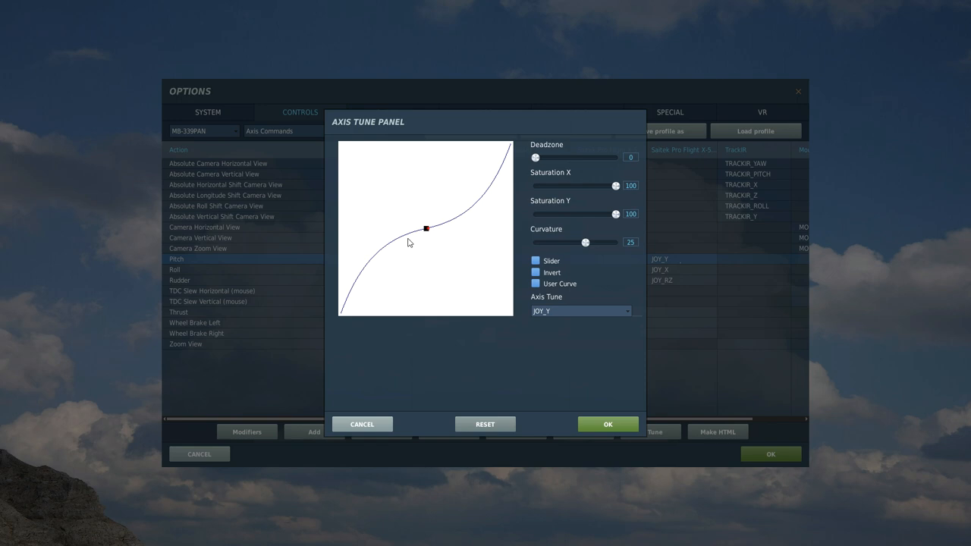
{"action": "mouse_move", "coordinate": [537, 159]}
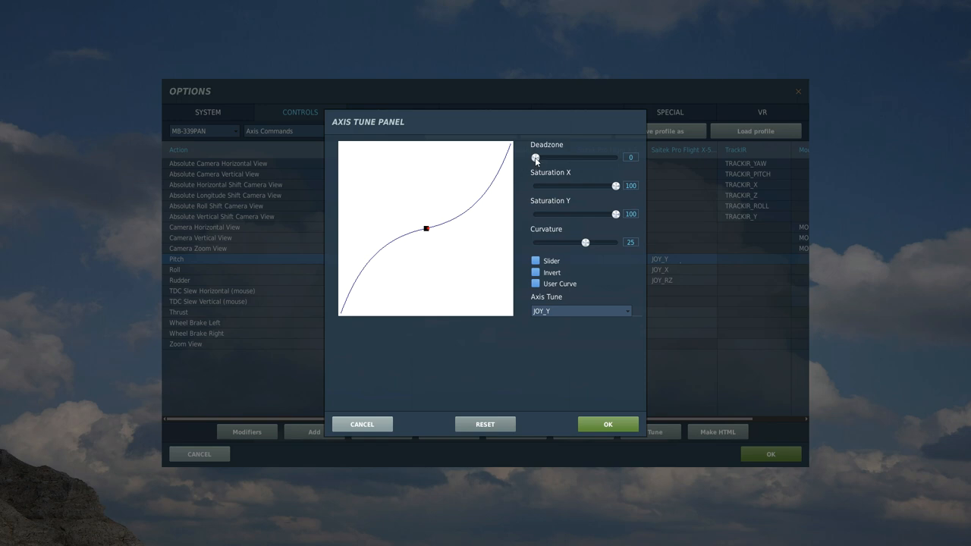
{"action": "left_click_drag", "start_coordinate": [537, 156], "coordinate": [540, 157]}
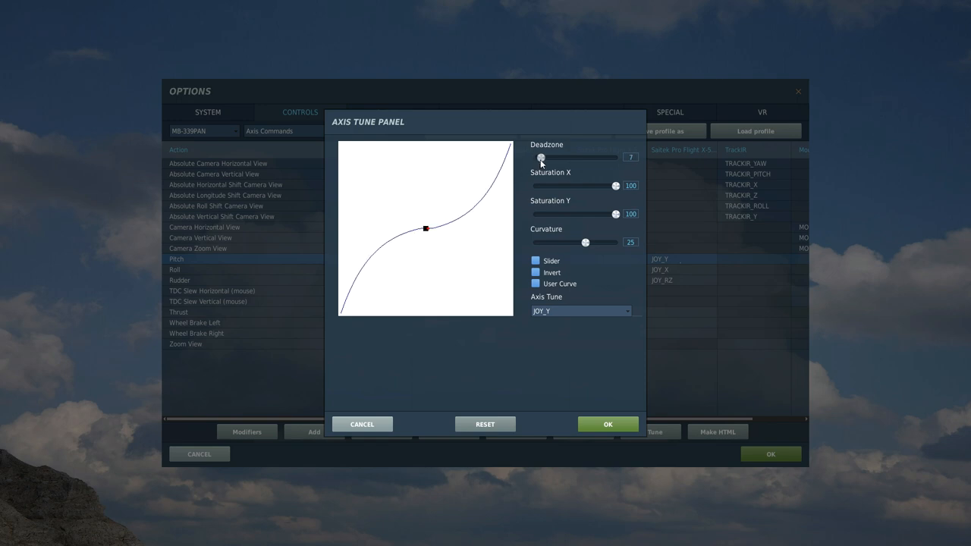
{"action": "left_click_drag", "start_coordinate": [540, 157], "coordinate": [536, 156]}
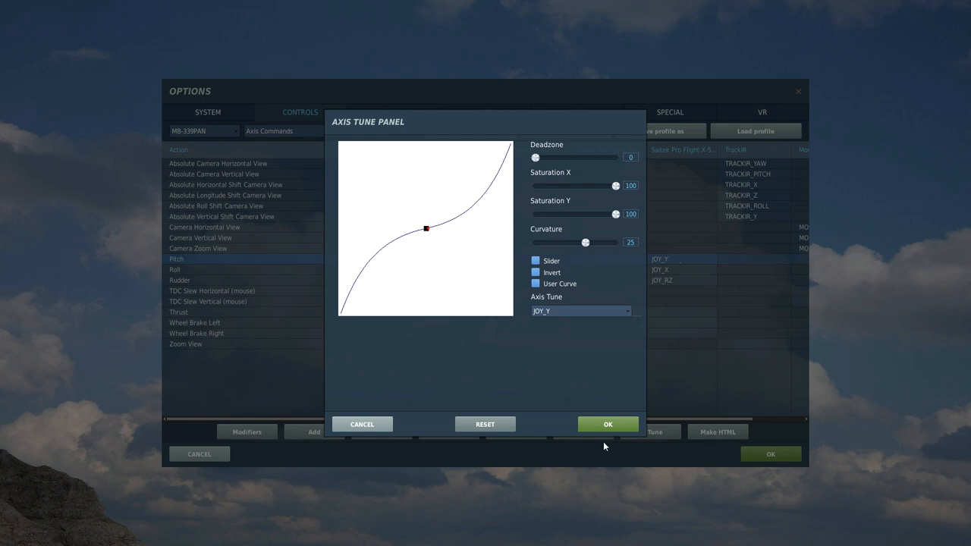
{"action": "left_click", "coordinate": [607, 424]}
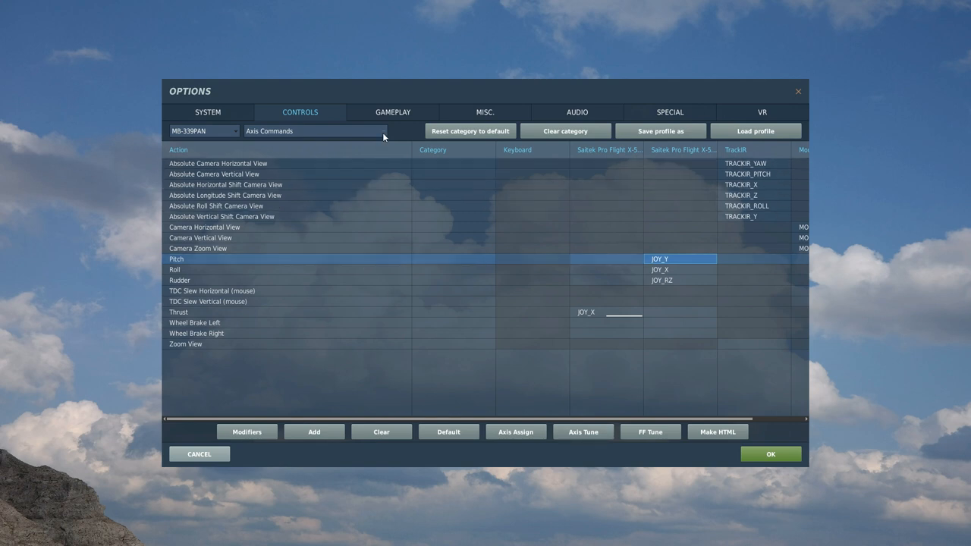
Step: Search 'start' and assign joystick button 16 to Auto Start
{"action": "left_click", "coordinate": [312, 130]}
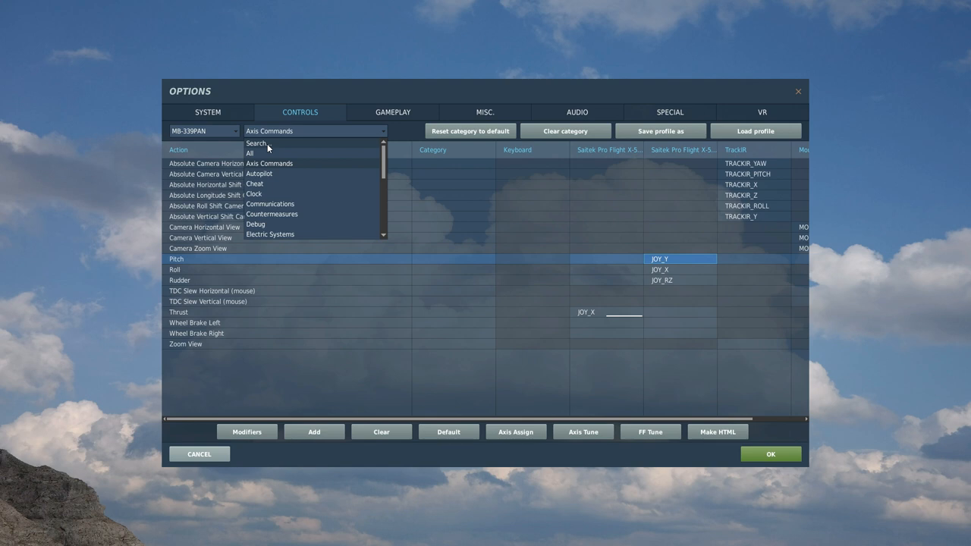
{"action": "left_click", "coordinate": [248, 153]}
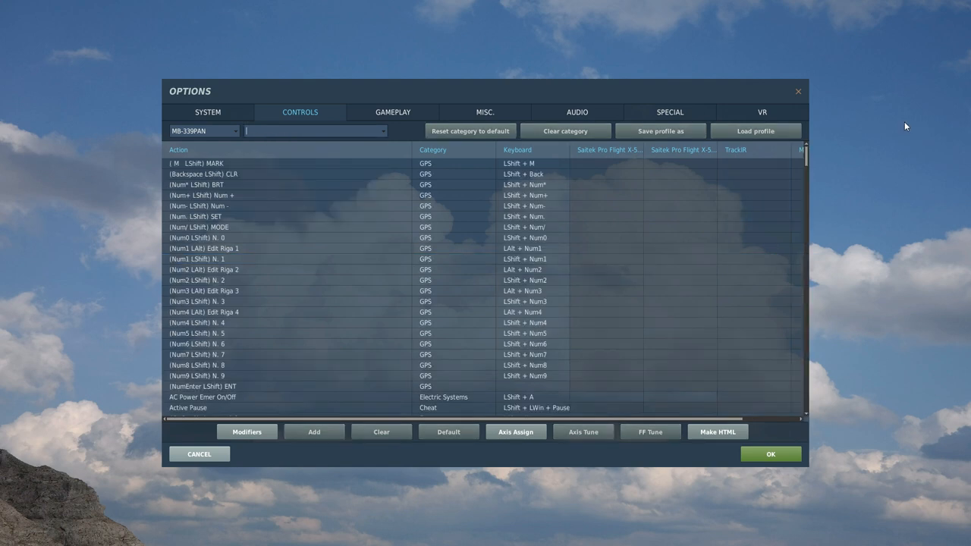
{"action": "type", "text": "st"}
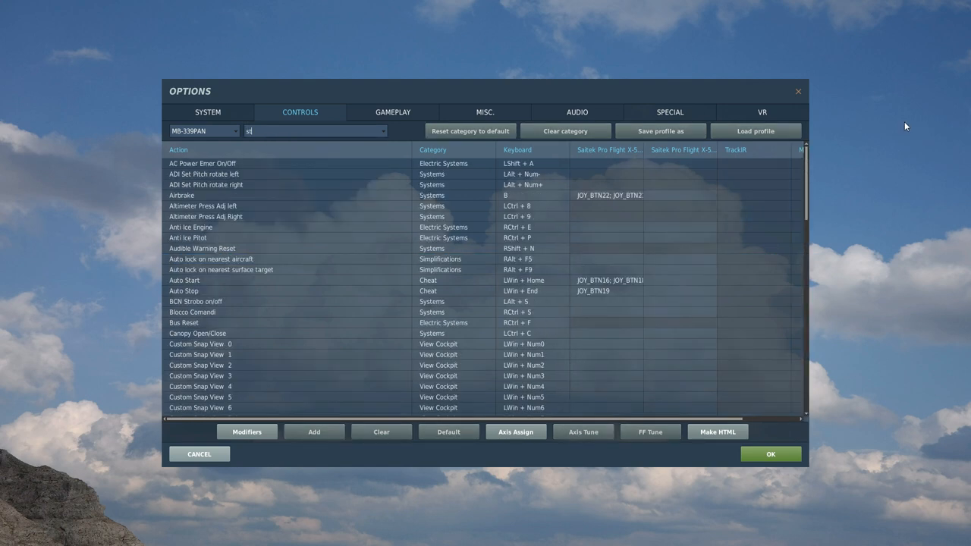
{"action": "type", "text": "art"}
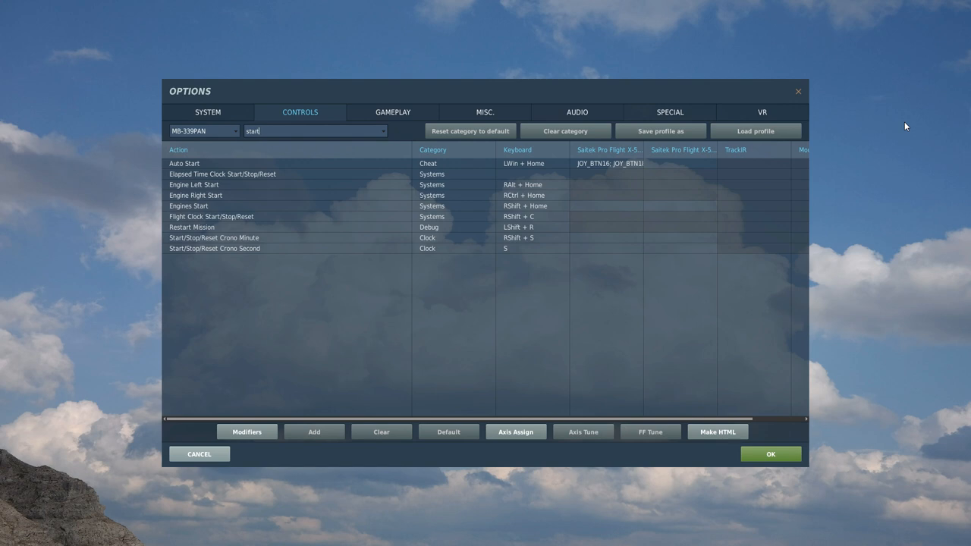
{"action": "mouse_move", "coordinate": [455, 185]}
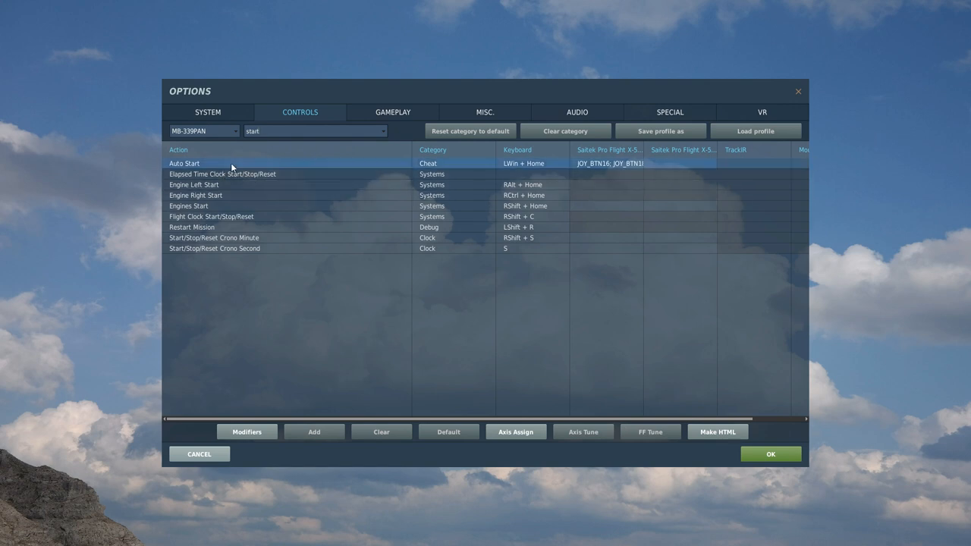
{"action": "left_click", "coordinate": [312, 431]}
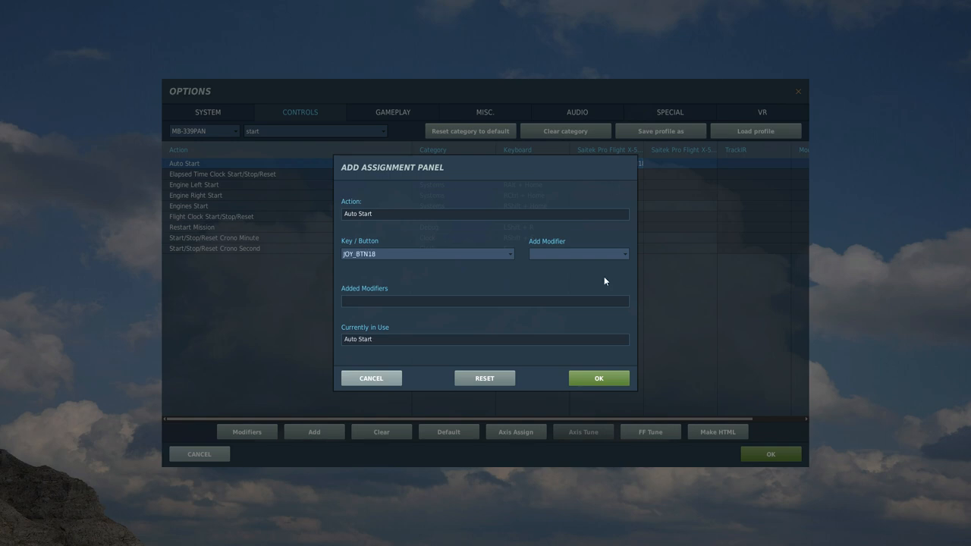
{"action": "left_click", "coordinate": [598, 377]}
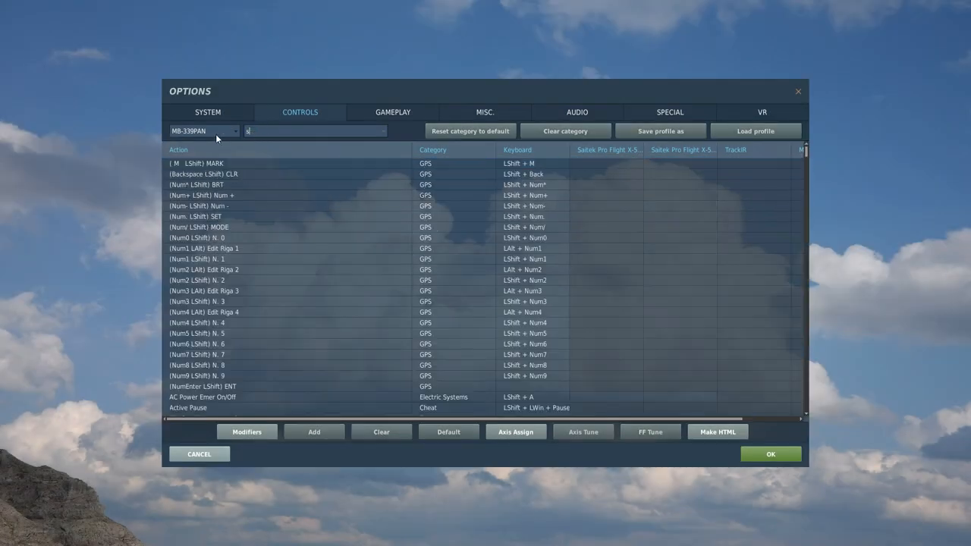
Step: Search 'stop' and assign joystick button 19 to Auto Stop
{"action": "type", "text": "stop"}
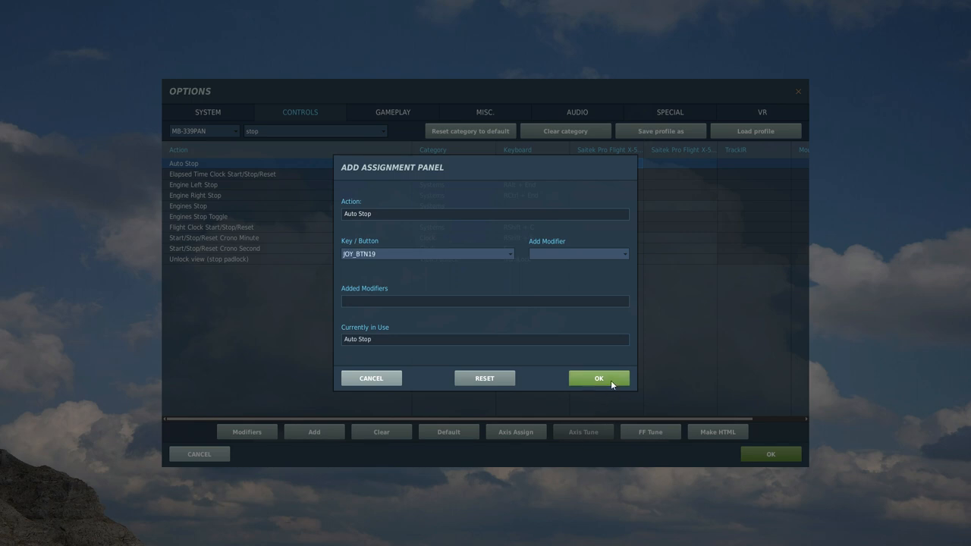
{"action": "left_click", "coordinate": [597, 377]}
{"action": "type", "text": "re"}
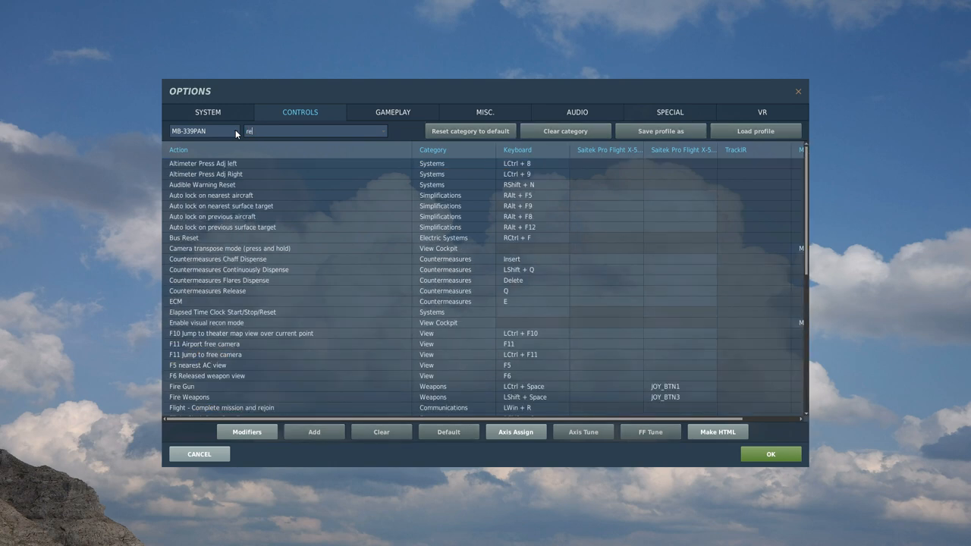
Step: Search 'reti' and assign joystick button 1 to Select Reticle
{"action": "type", "text": "t"}
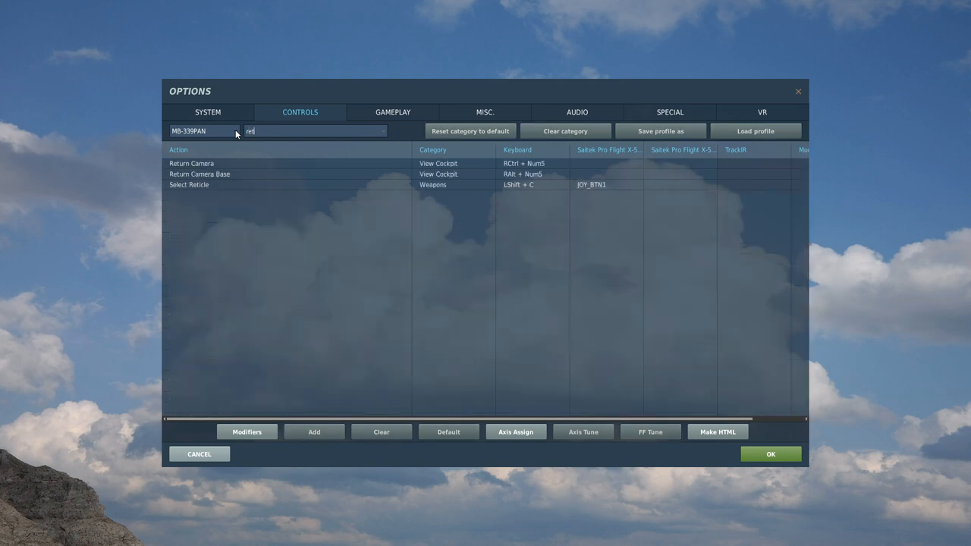
{"action": "type", "text": "i"}
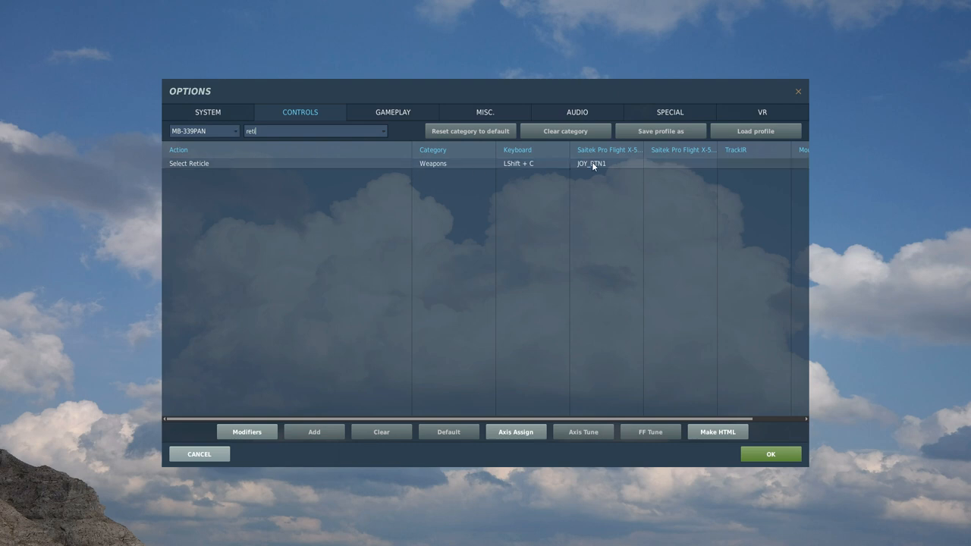
{"action": "mouse_move", "coordinate": [591, 164]}
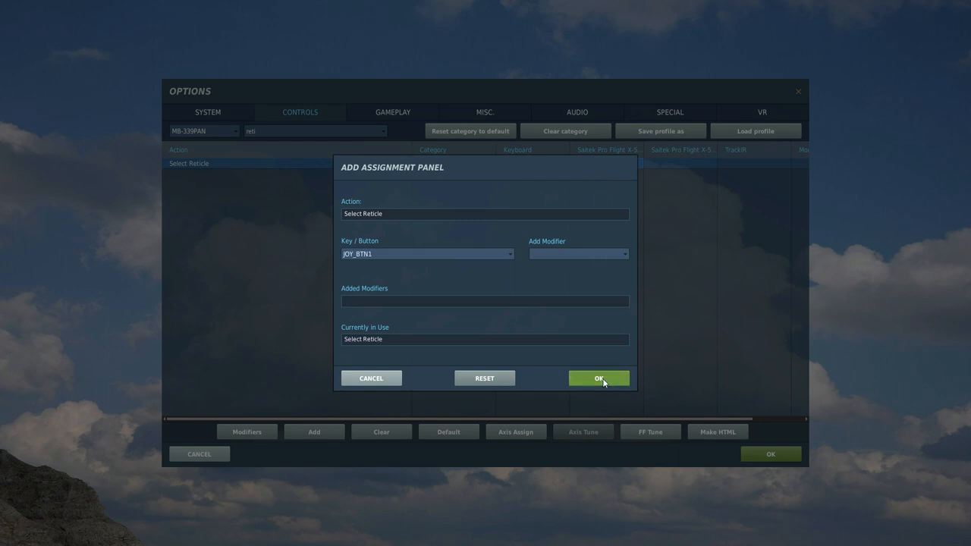
{"action": "left_click", "coordinate": [597, 378]}
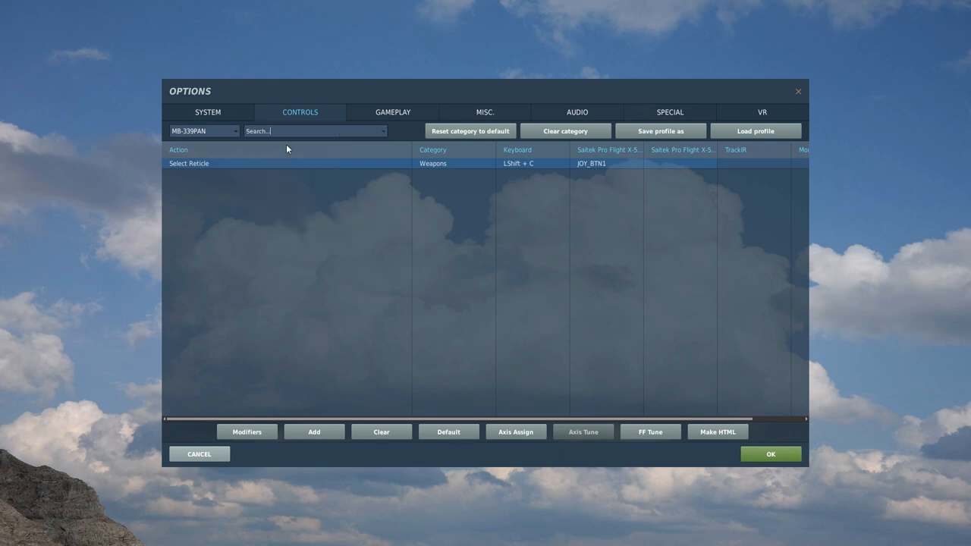
Step: Search 'flaps' and review the Flaps Up joystick button binding
{"action": "type", "text": "flaps"}
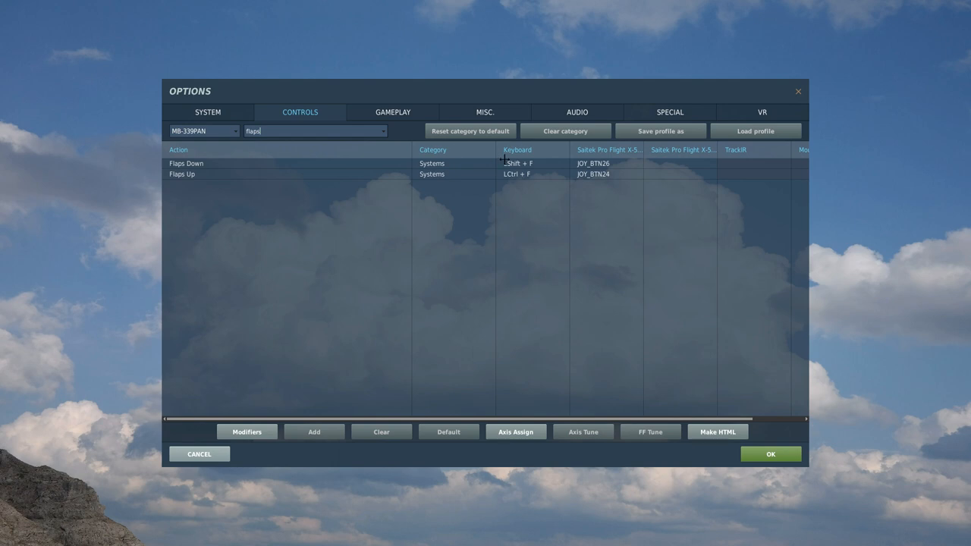
{"action": "mouse_move", "coordinate": [531, 167]}
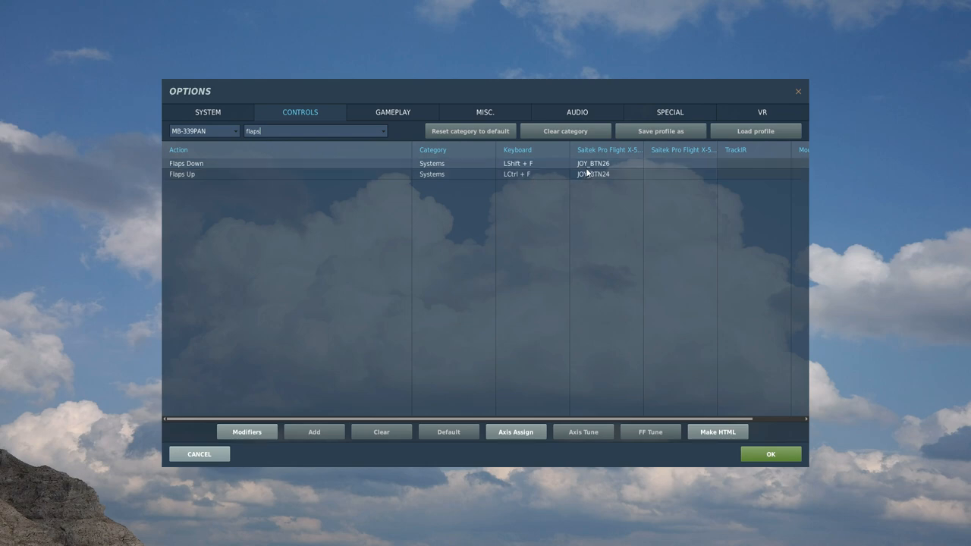
{"action": "left_click", "coordinate": [312, 431]}
{"action": "type", "text": "airb"}
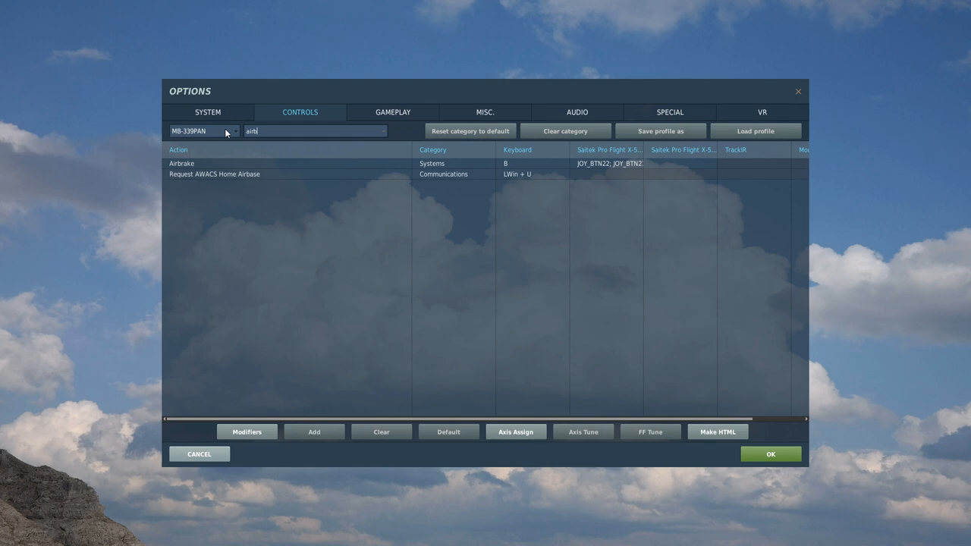
Step: Search 'airbrake' and clear JOY_BTN20 from the Airbrake bindings
{"action": "type", "text": "r"}
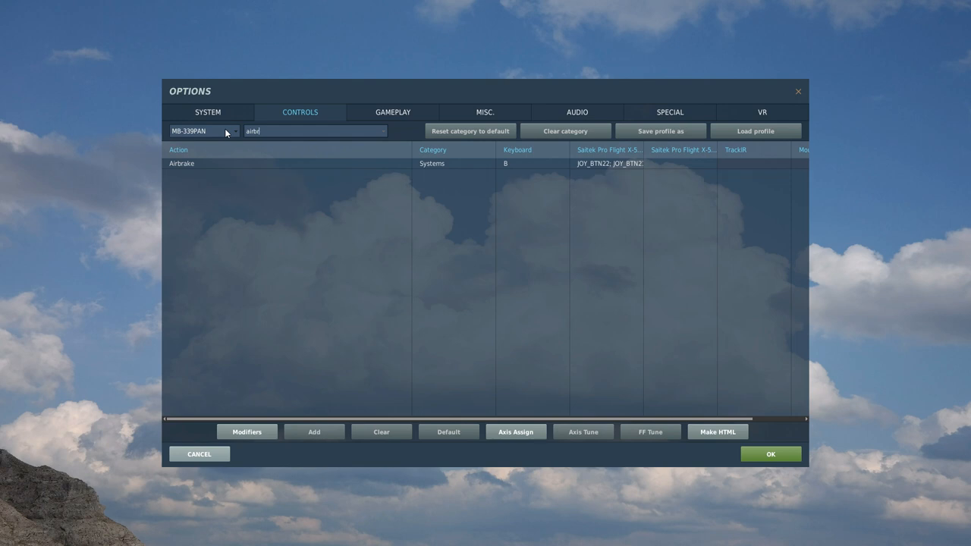
{"action": "mouse_move", "coordinate": [198, 164]}
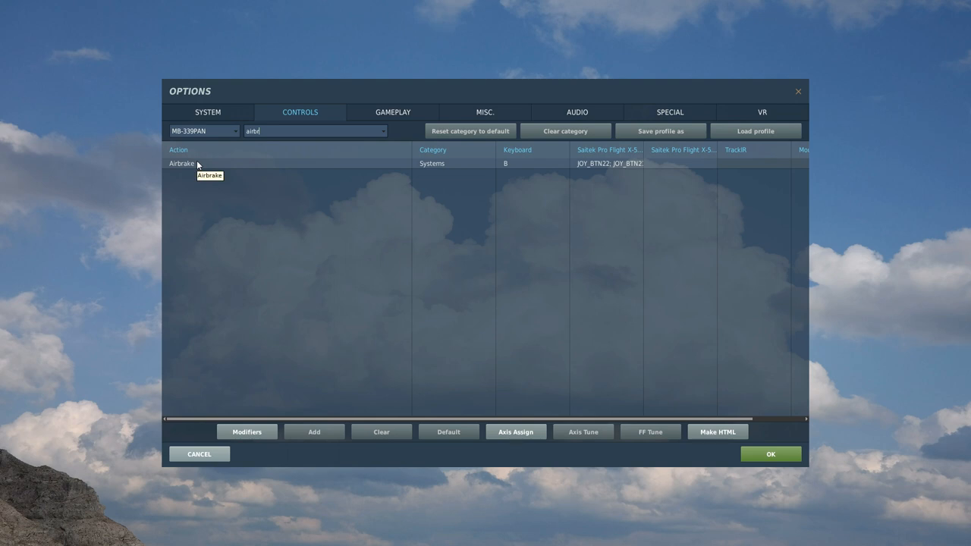
{"action": "mouse_move", "coordinate": [620, 169]}
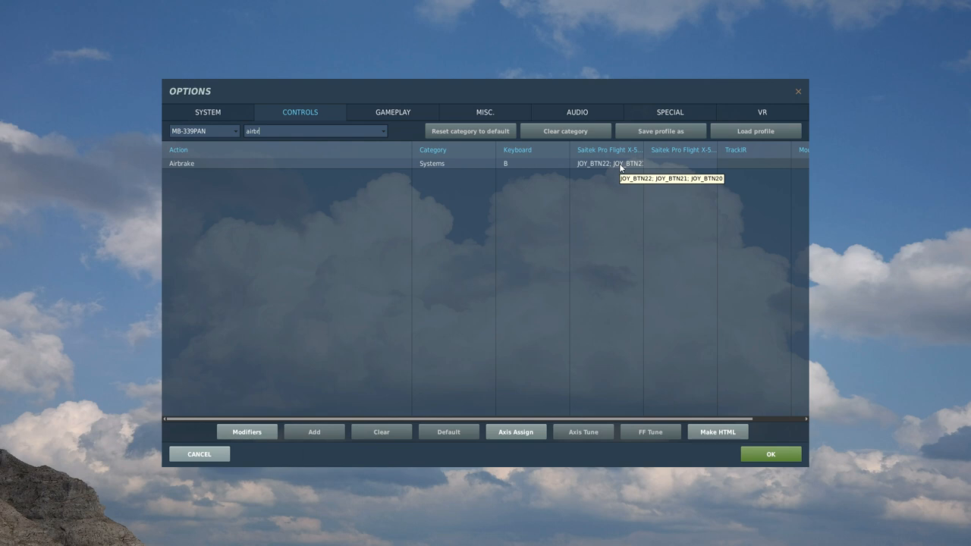
{"action": "mouse_move", "coordinate": [612, 165]}
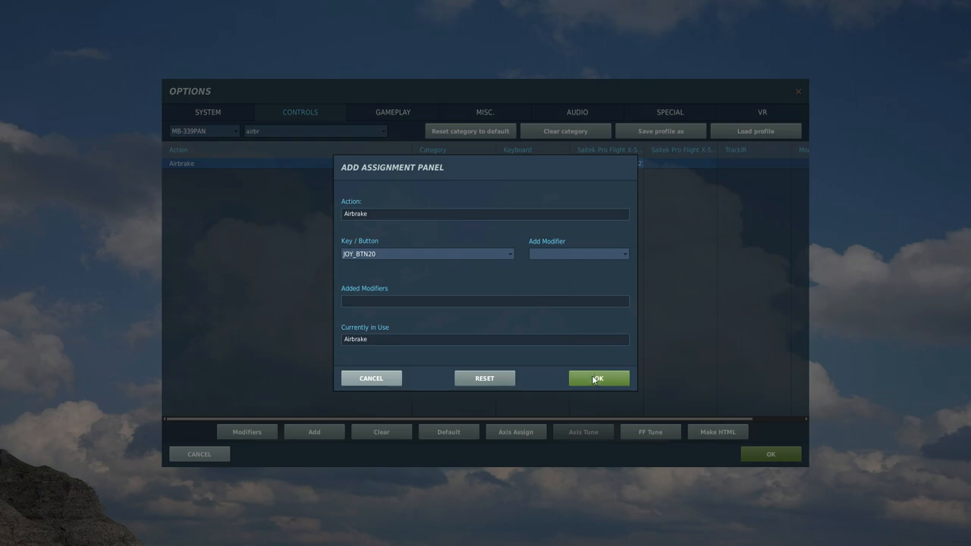
{"action": "left_click", "coordinate": [484, 377]}
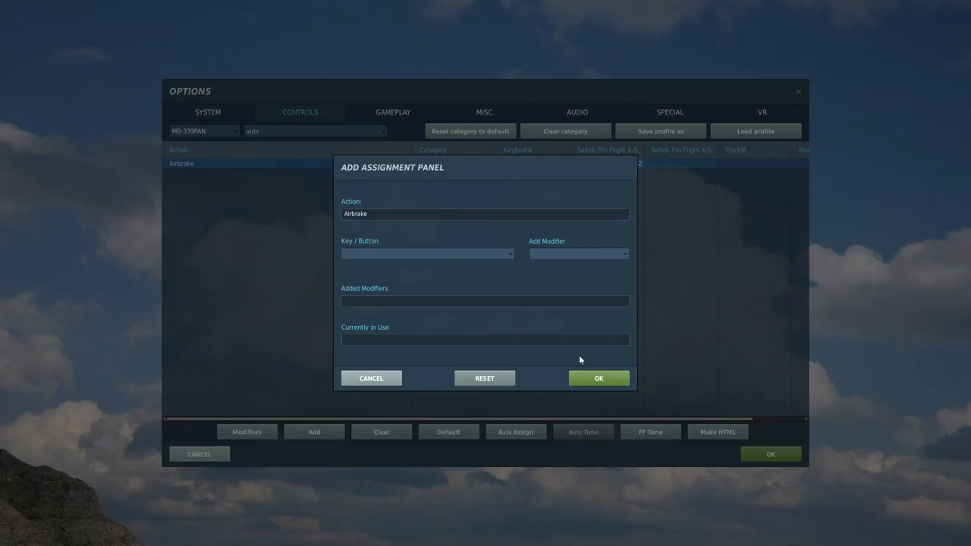
{"action": "left_click", "coordinate": [597, 378]}
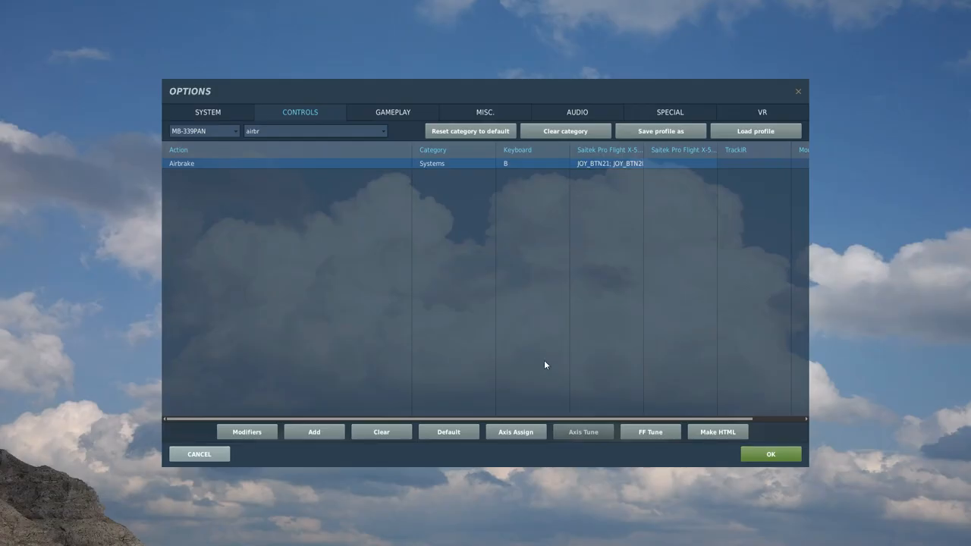
{"action": "mouse_move", "coordinate": [457, 150]}
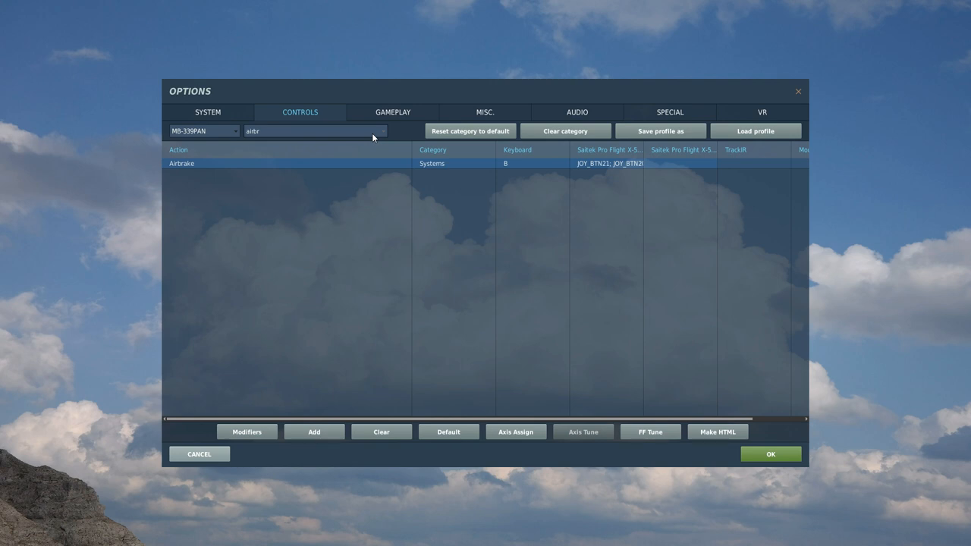
{"action": "mouse_move", "coordinate": [300, 139]}
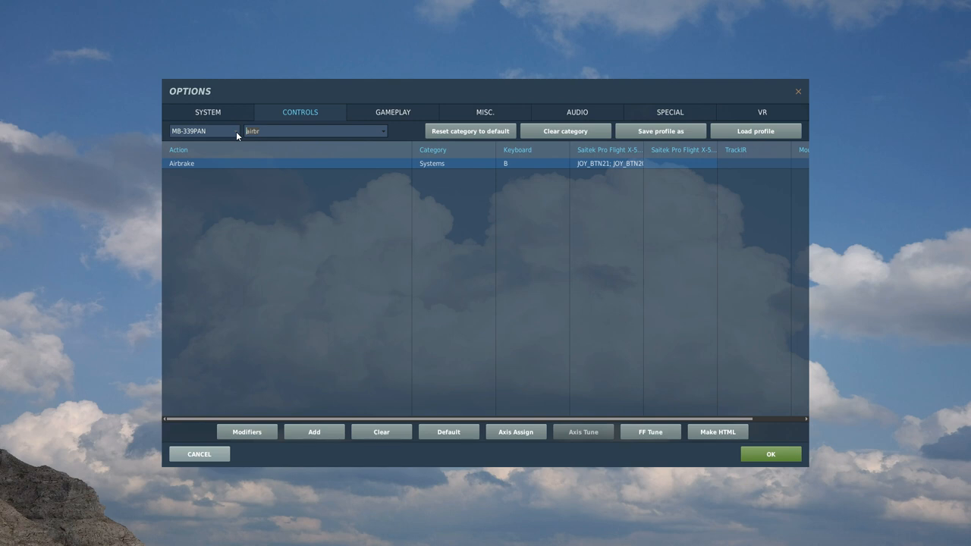
Step: Search 'fire' and confirm Fire Weapons on JOY_BTN3, Fire Gun staying on JOY_BTN1
{"action": "type", "text": "fire"}
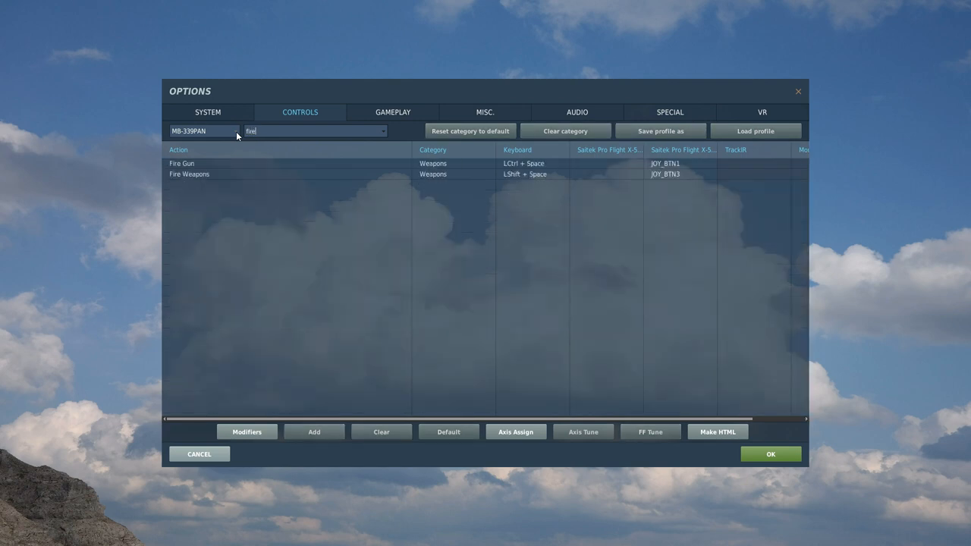
{"action": "left_click", "coordinate": [314, 430]}
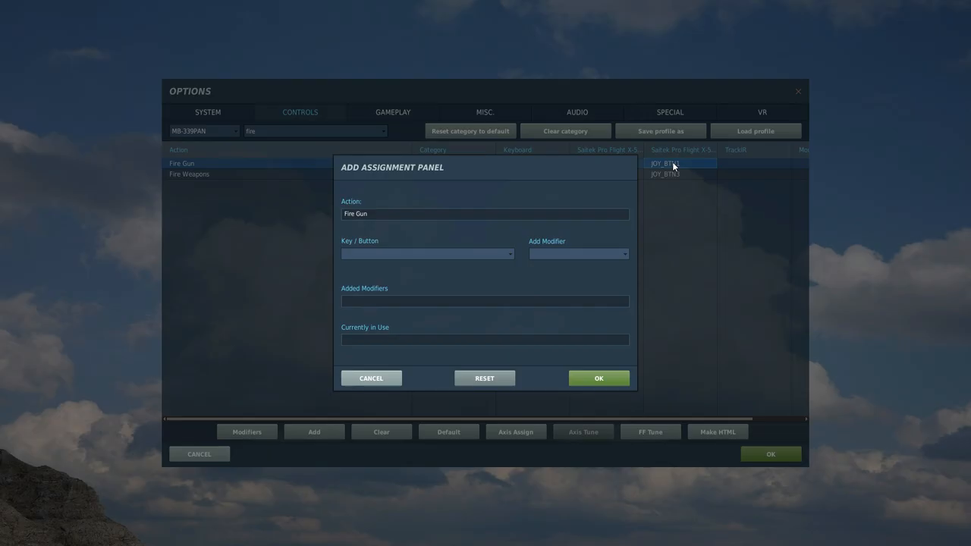
{"action": "left_click", "coordinate": [665, 164]}
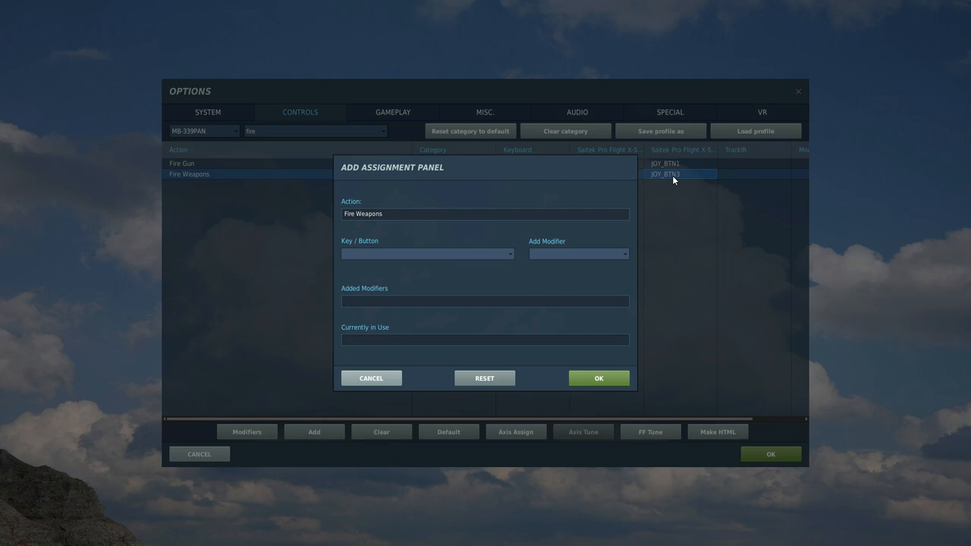
{"action": "left_click", "coordinate": [679, 172]}
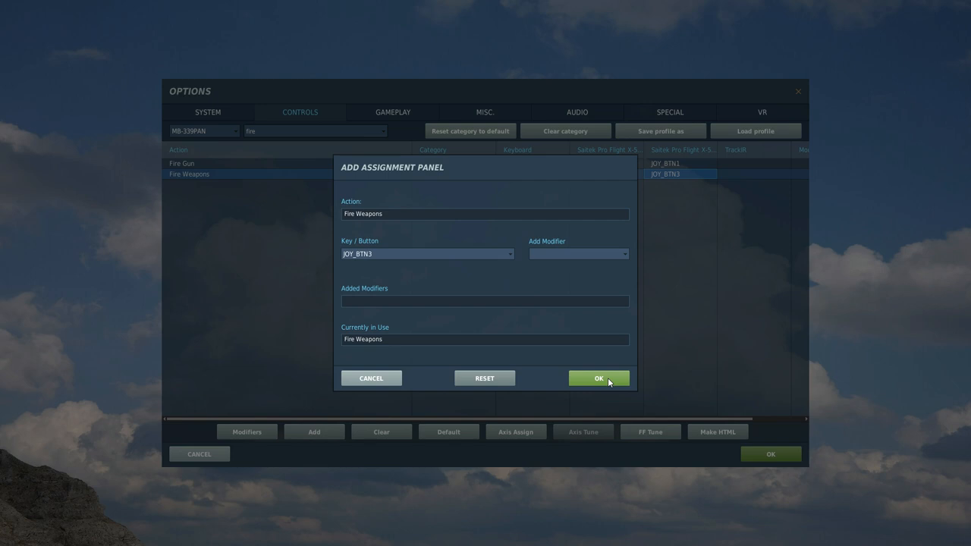
{"action": "left_click", "coordinate": [597, 378]}
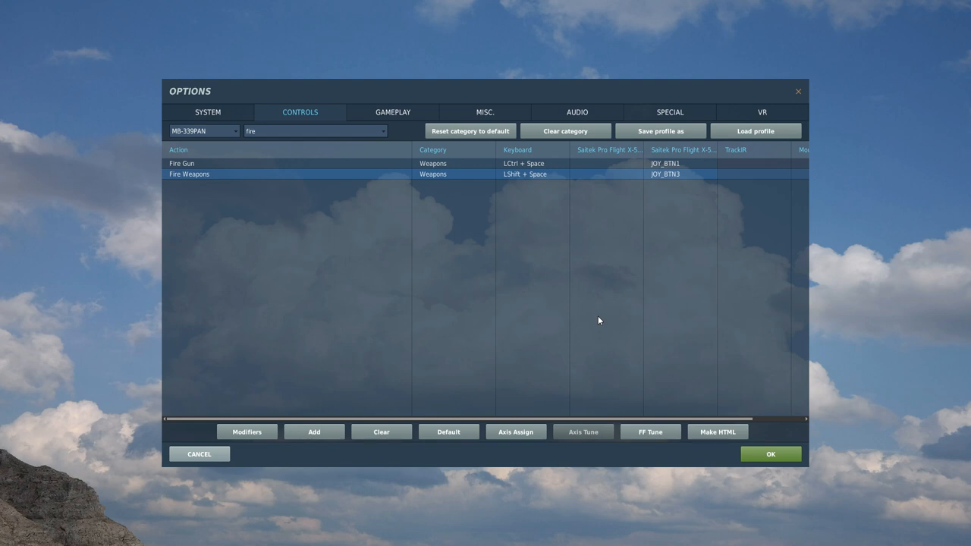
{"action": "mouse_move", "coordinate": [370, 154]}
{"action": "type", "text": "steer"}
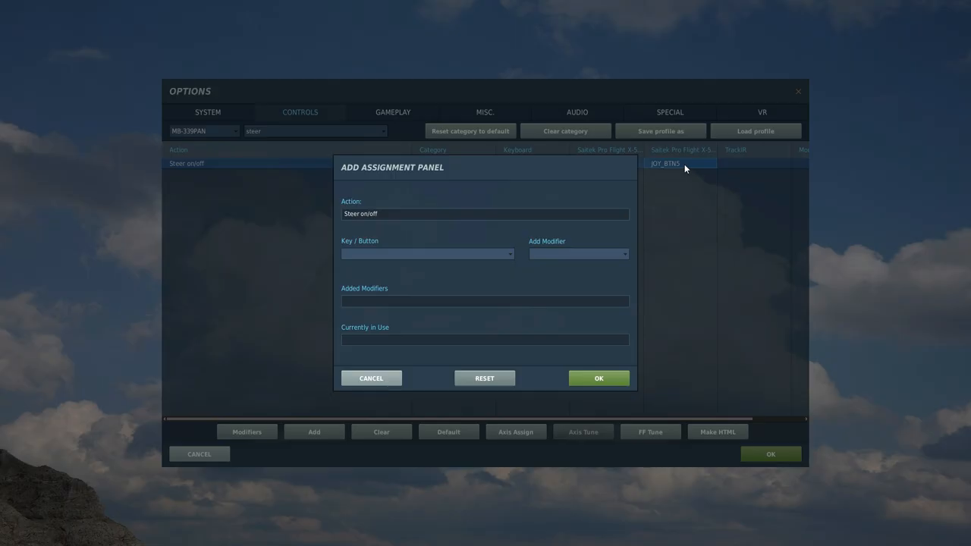
Step: Assign Steer on/off to JOY_BTN5 and Wheel Brake On/Off to JOY_BTN6
{"action": "left_click", "coordinate": [664, 164]}
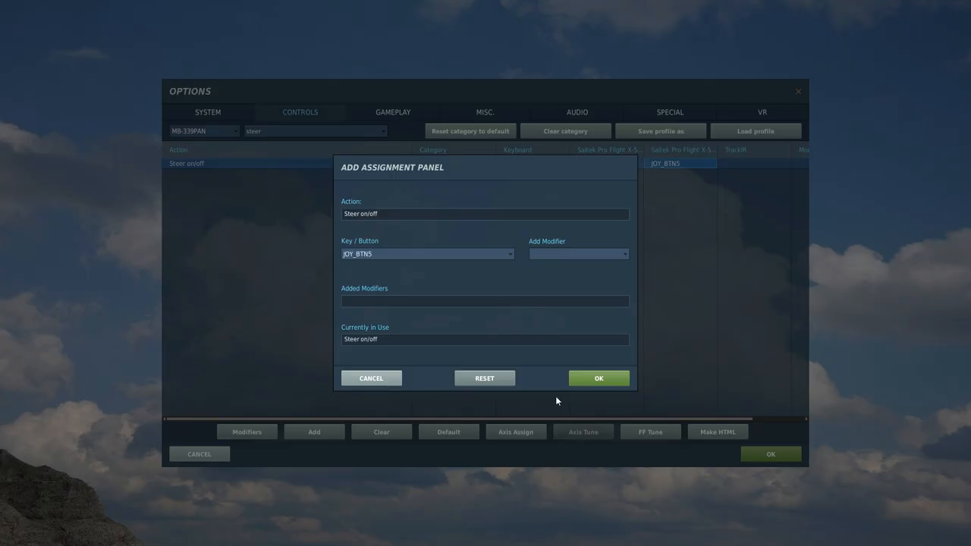
{"action": "left_click", "coordinate": [598, 378]}
{"action": "type", "text": "wheel"}
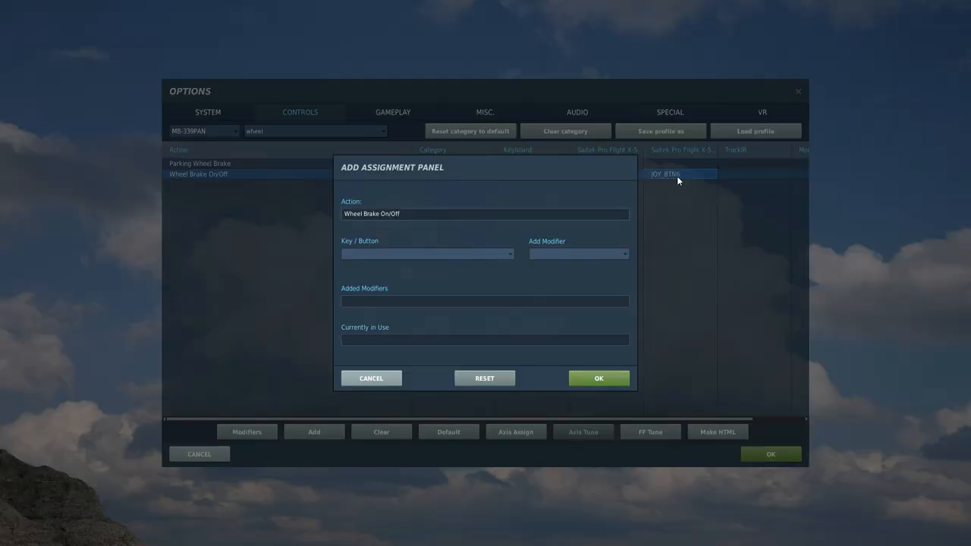
{"action": "left_click", "coordinate": [678, 173]}
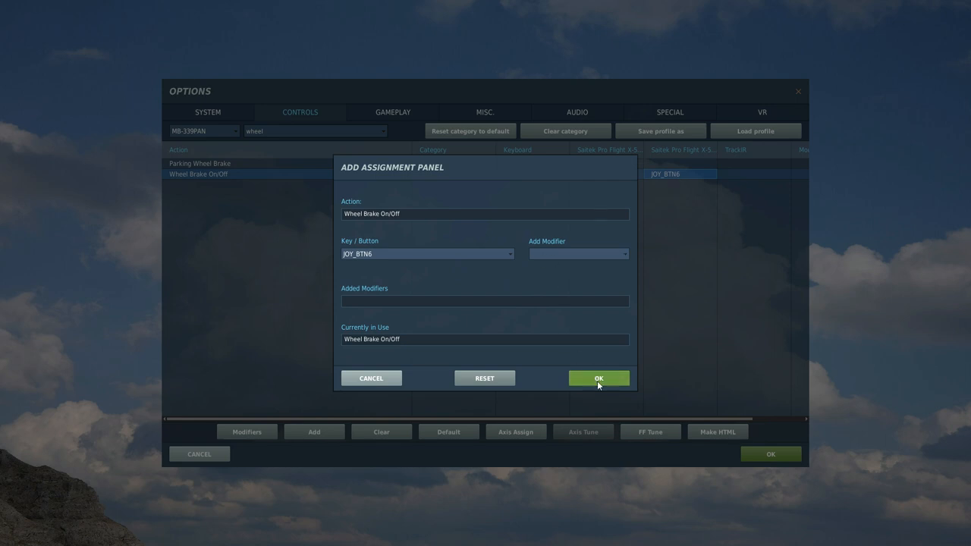
{"action": "left_click", "coordinate": [597, 377]}
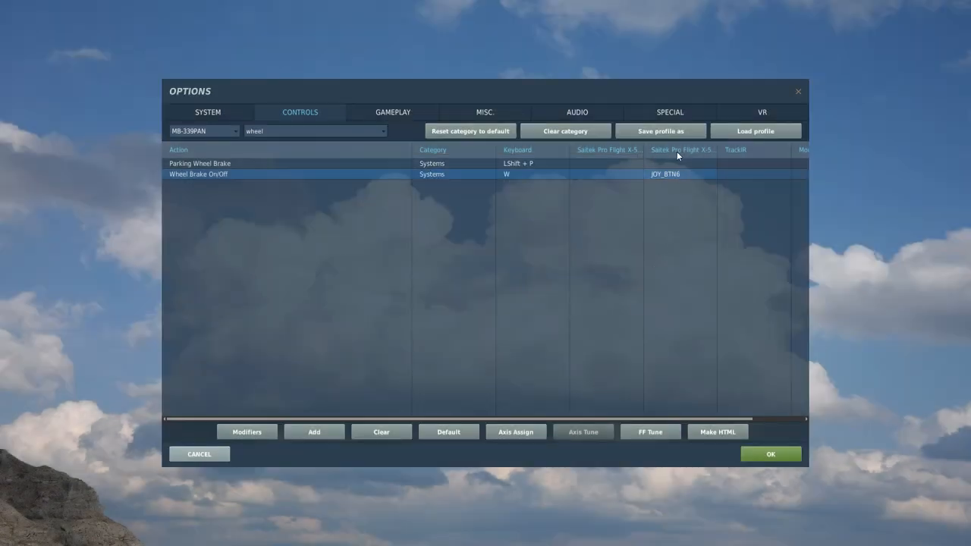
{"action": "mouse_move", "coordinate": [679, 179]}
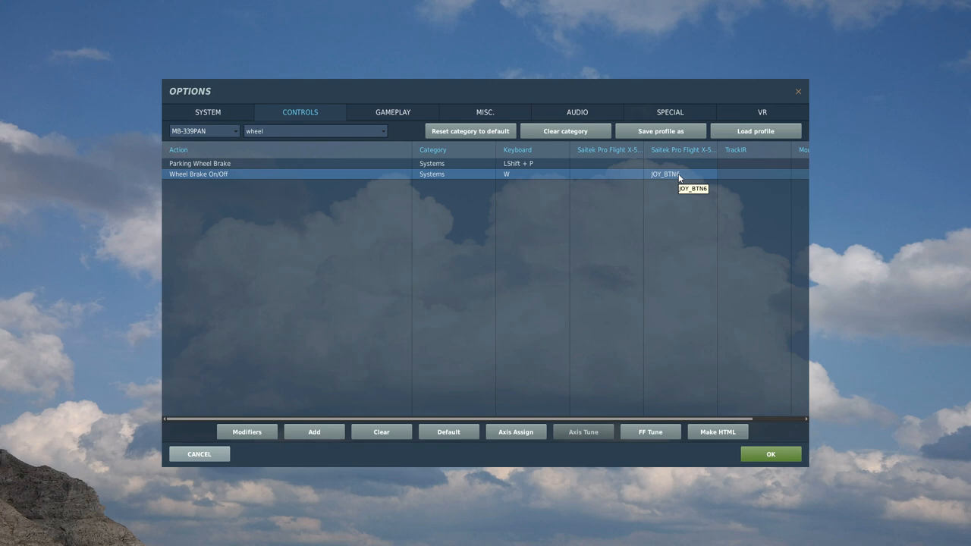
{"action": "mouse_move", "coordinate": [552, 261]}
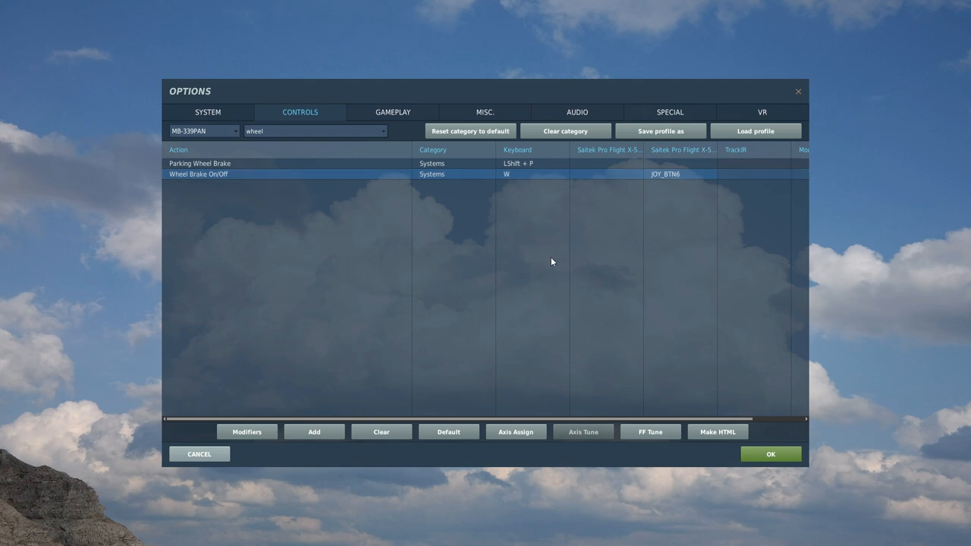
{"action": "mouse_move", "coordinate": [527, 257]}
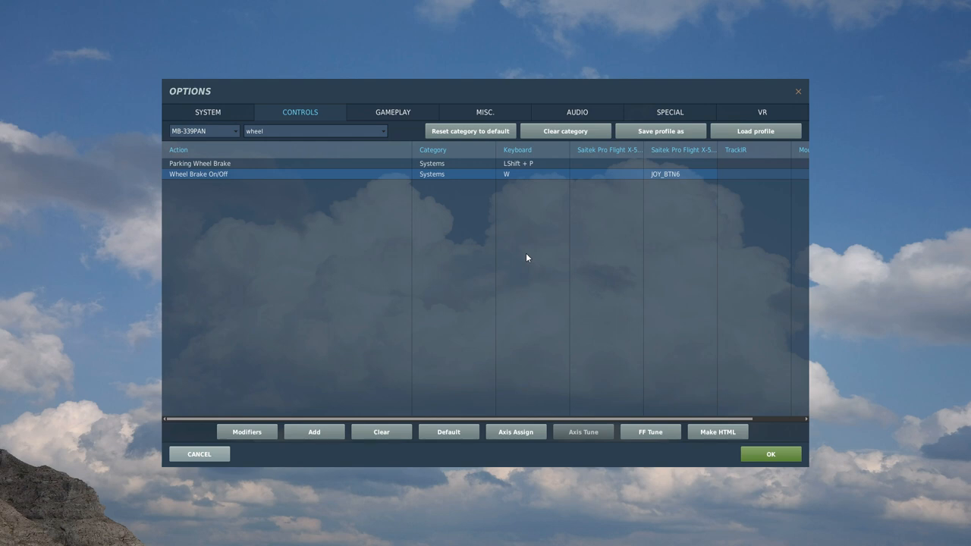
{"action": "mouse_move", "coordinate": [311, 142]}
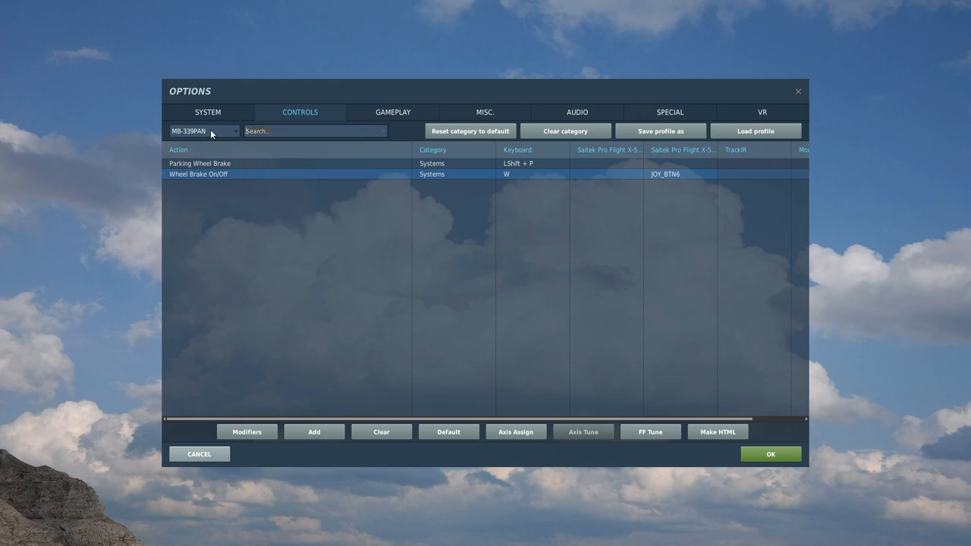
Step: Search 'trim' and bind Left Wing Down to JOY_BTN10, Nose Up, and Right Wing Down to JOY_BTN8
{"action": "type", "text": "trim"}
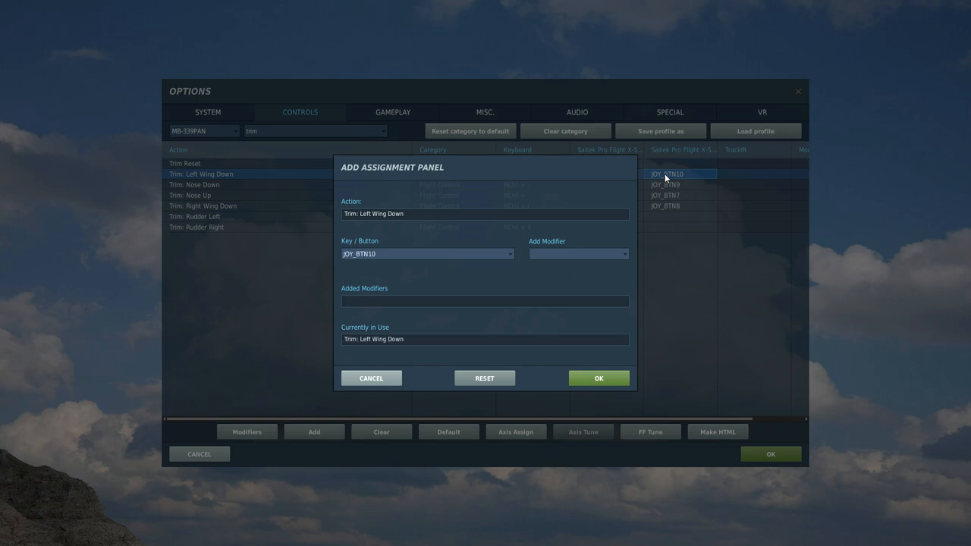
{"action": "left_click", "coordinate": [598, 377]}
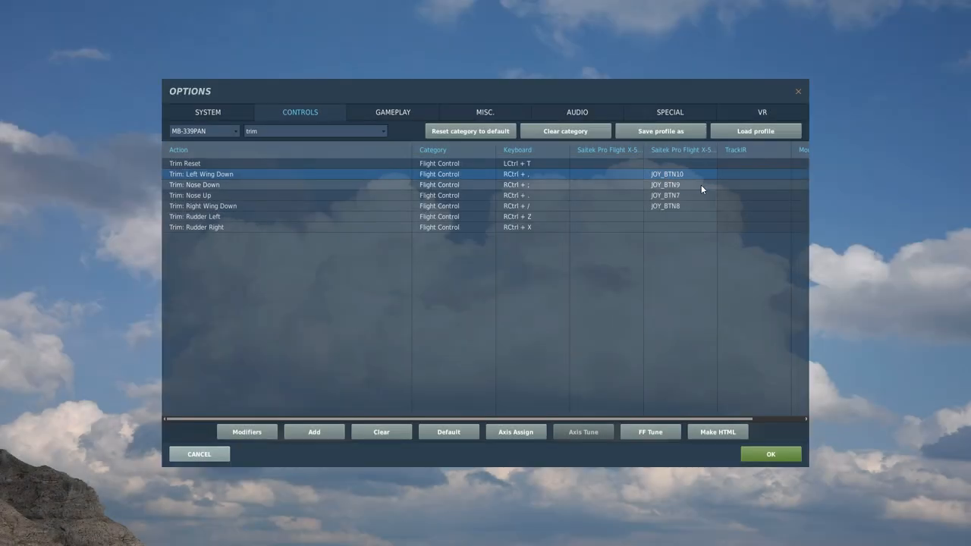
{"action": "double_click", "coordinate": [665, 185]}
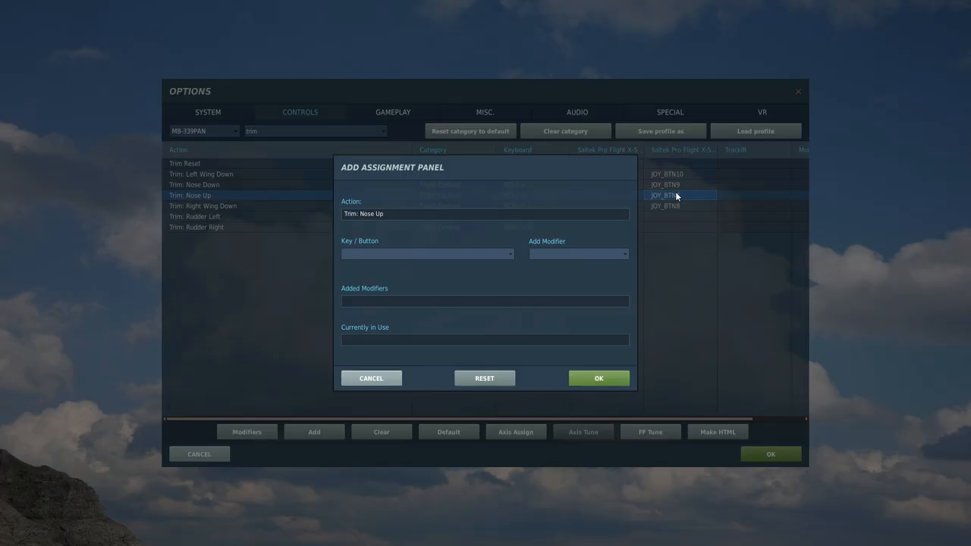
{"action": "left_click", "coordinate": [598, 378]}
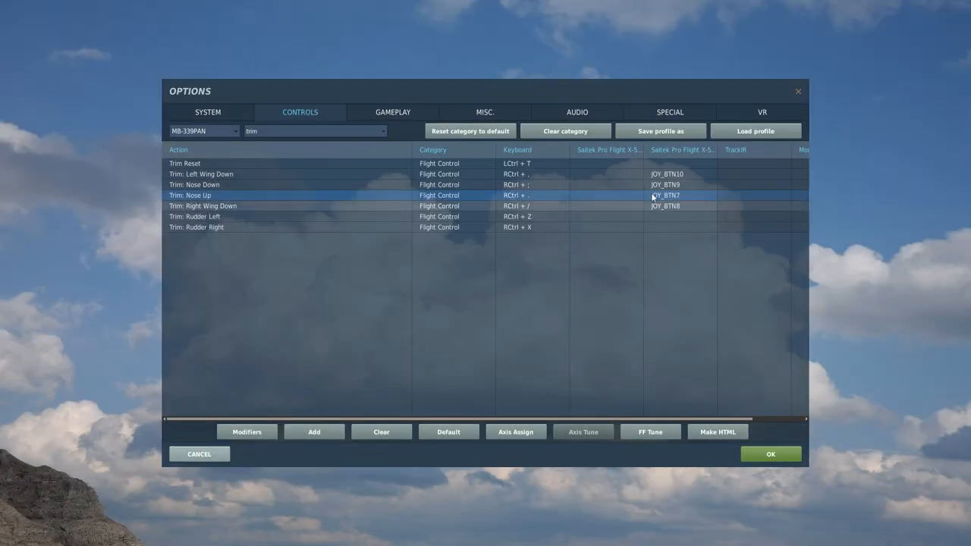
{"action": "double_click", "coordinate": [675, 206]}
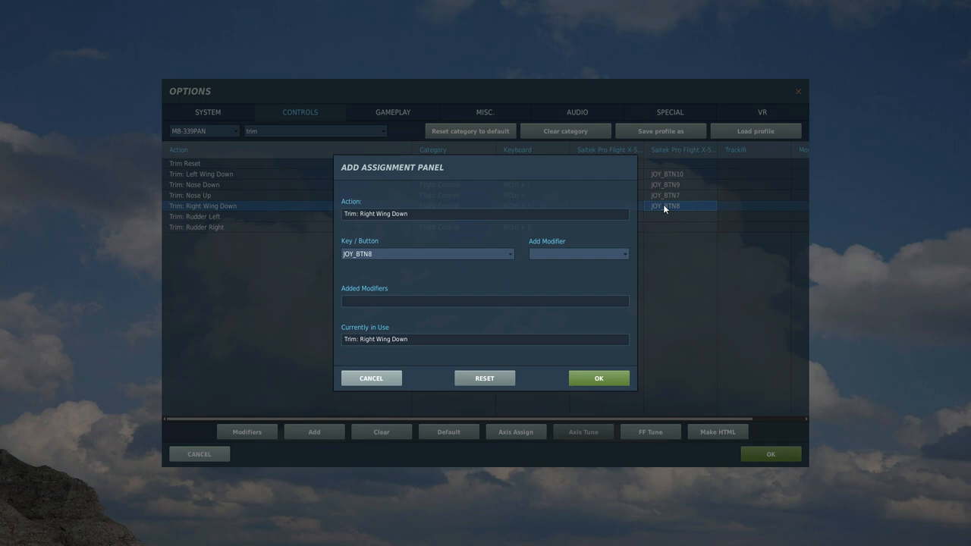
{"action": "left_click", "coordinate": [598, 378]}
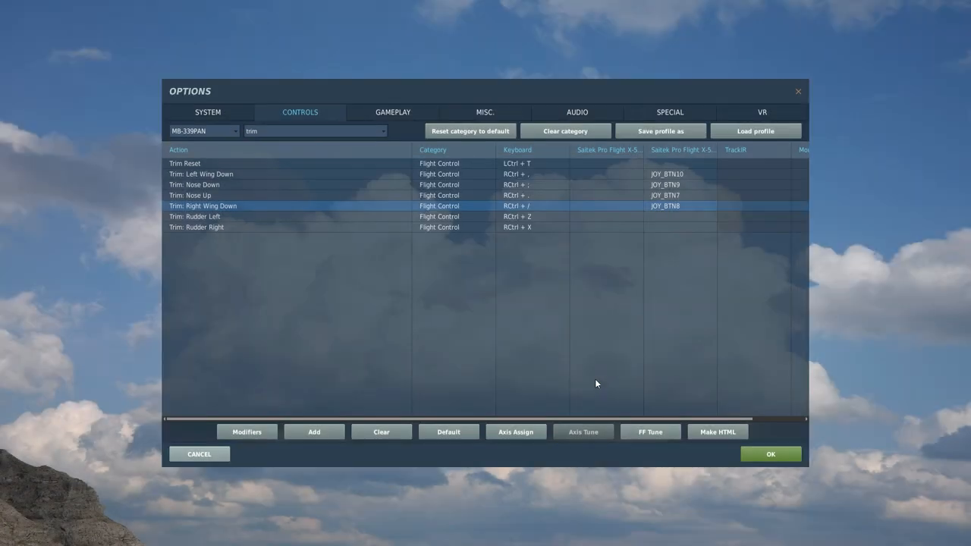
{"action": "mouse_move", "coordinate": [443, 306]}
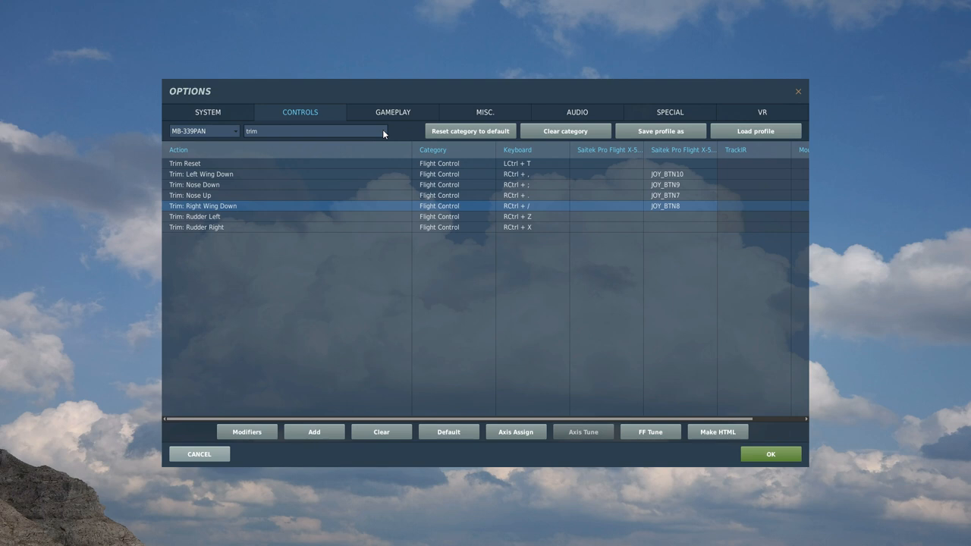
Step: Filter to Axis Commands and review the Pitch, Roll, Rudder, Thrust and Zoom View rows
{"action": "left_click", "coordinate": [382, 131]}
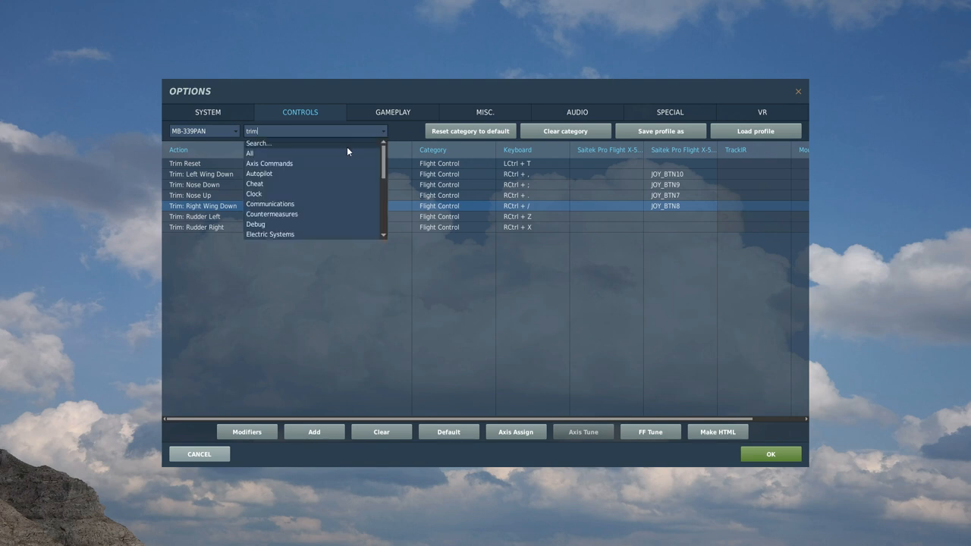
{"action": "left_click", "coordinate": [270, 164]}
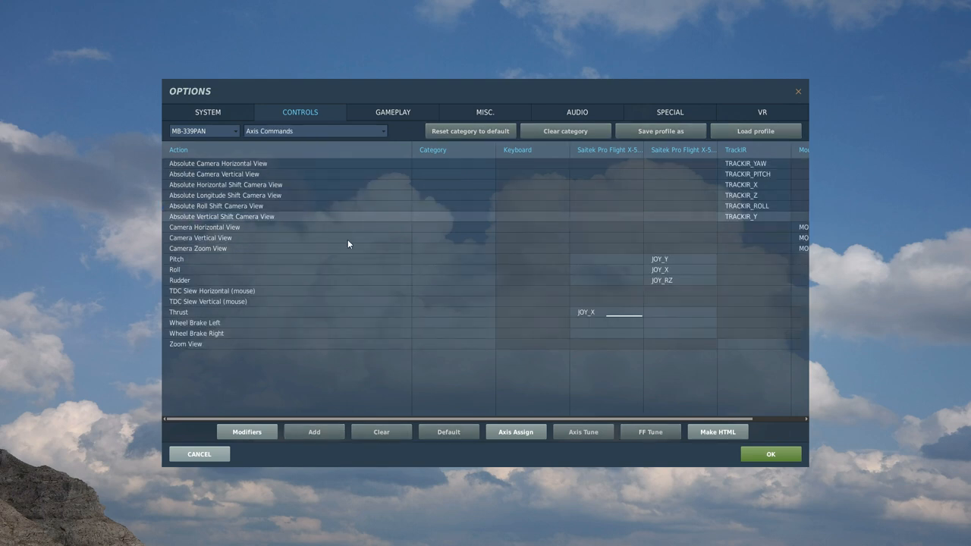
{"action": "left_click", "coordinate": [225, 185]}
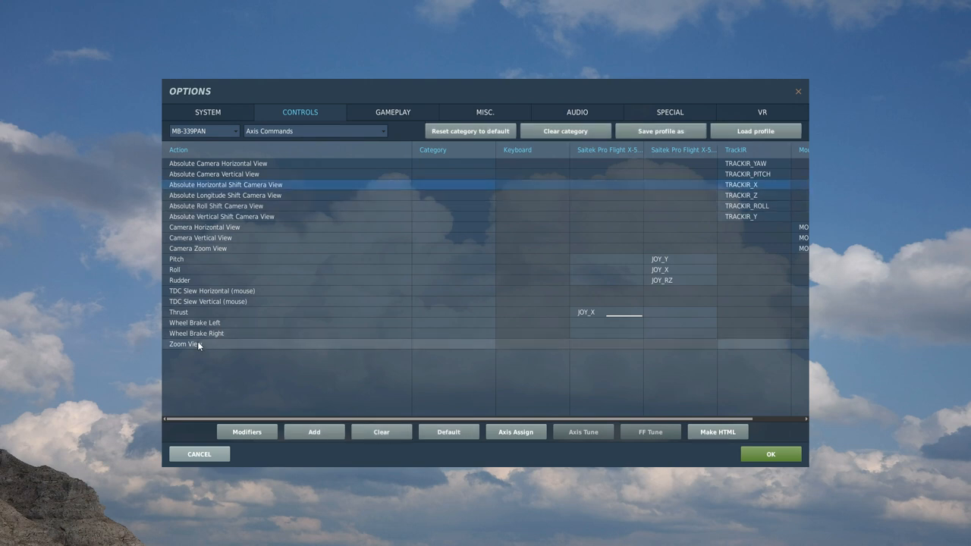
{"action": "left_click", "coordinate": [185, 343]}
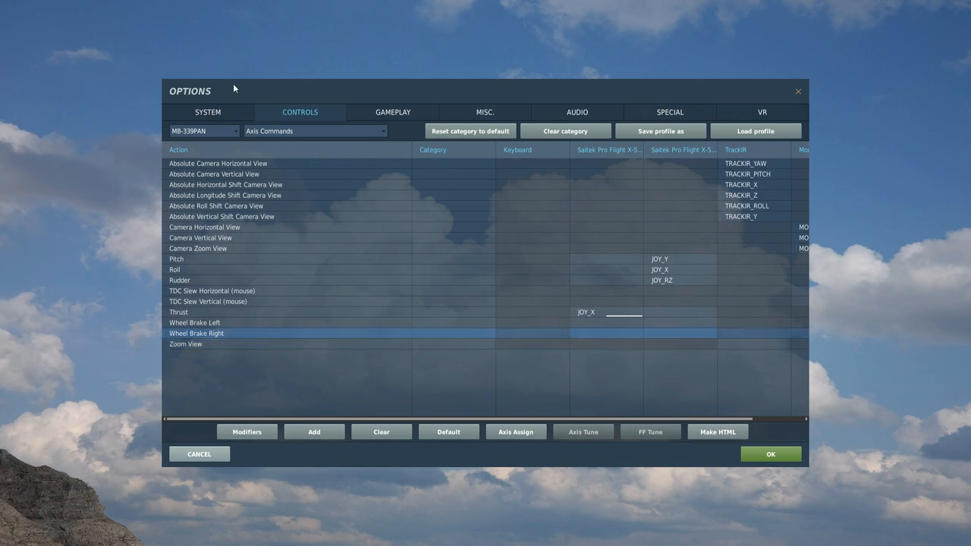
{"action": "mouse_move", "coordinate": [528, 347]}
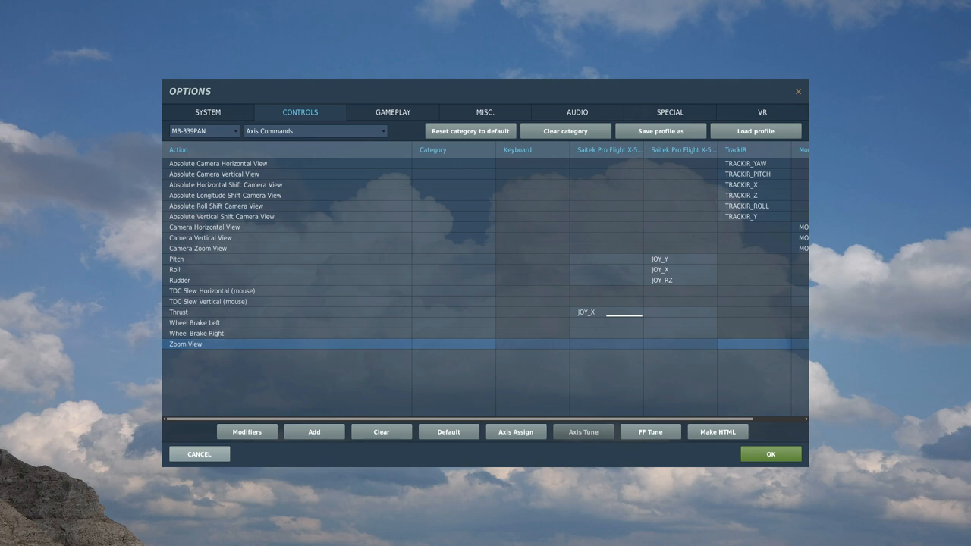
{"action": "mouse_move", "coordinate": [273, 160]}
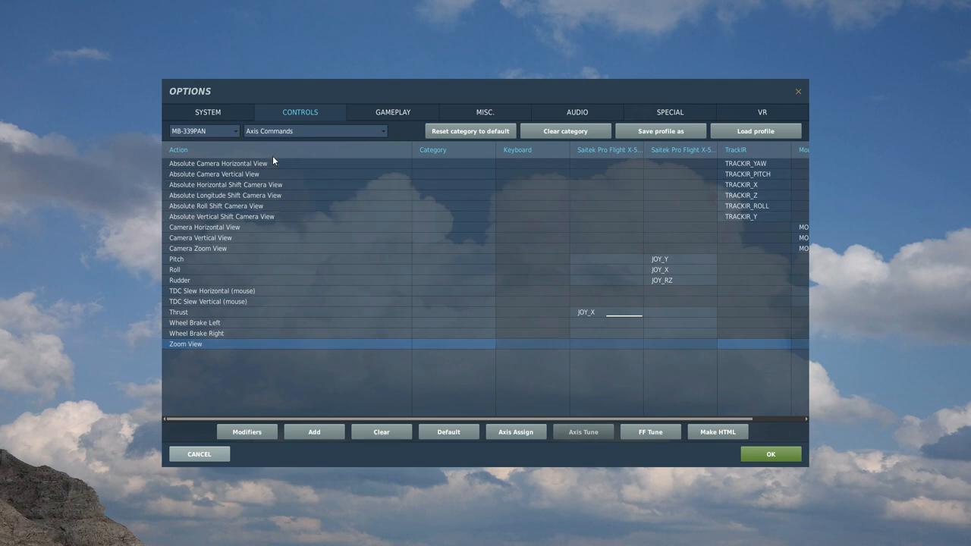
{"action": "mouse_move", "coordinate": [387, 130]}
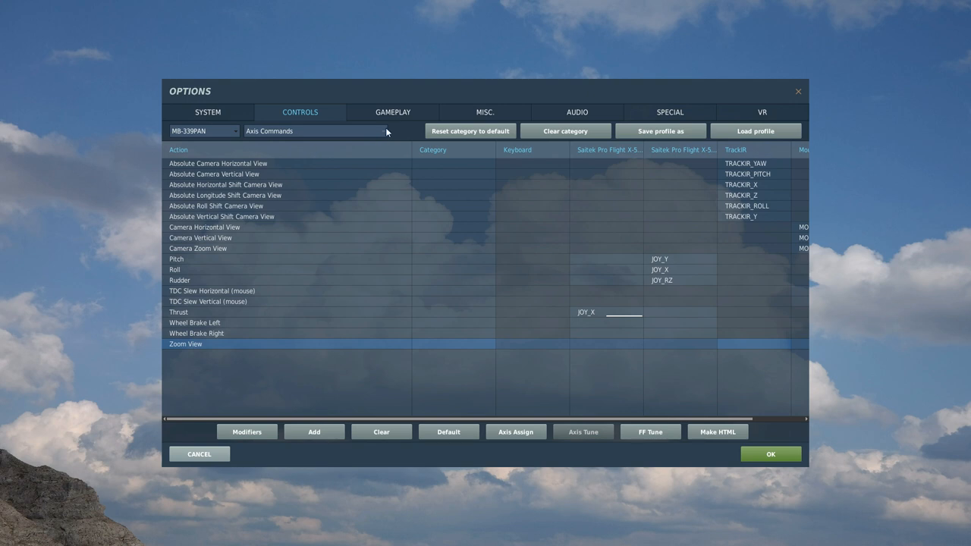
Step: Show All commands, search 'zoom', and bind Zoom out slow to JOY_BTN13 and Zoom normal
{"action": "left_click", "coordinate": [312, 130]}
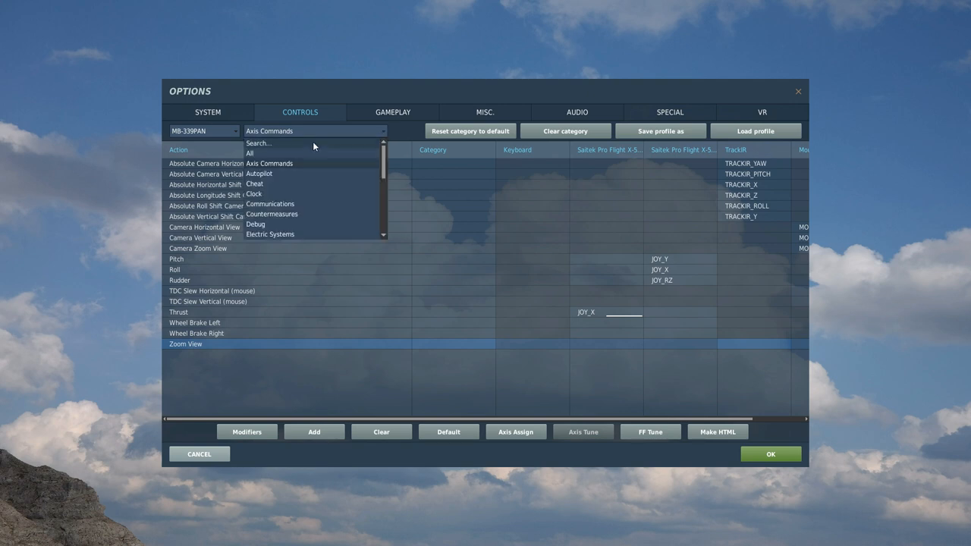
{"action": "left_click", "coordinate": [250, 152]}
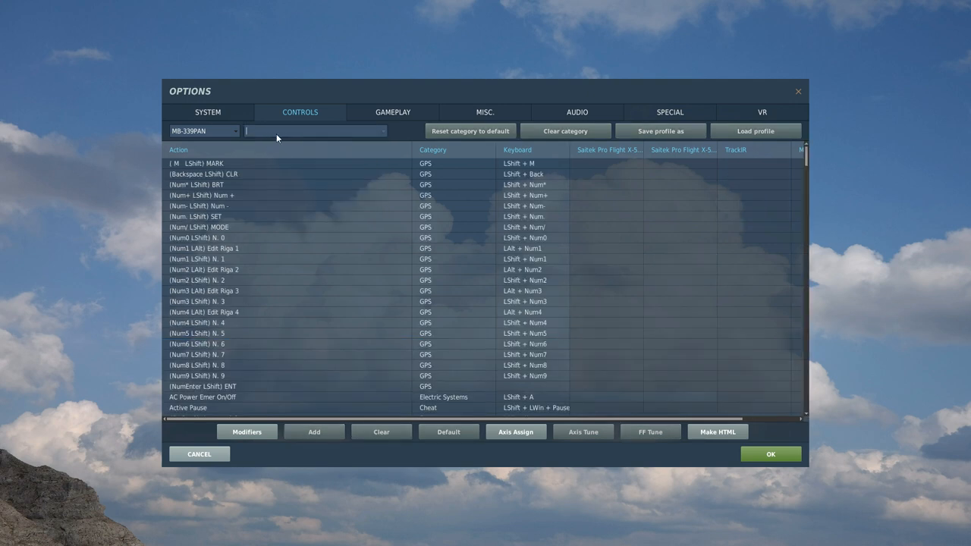
{"action": "type", "text": "zoom"}
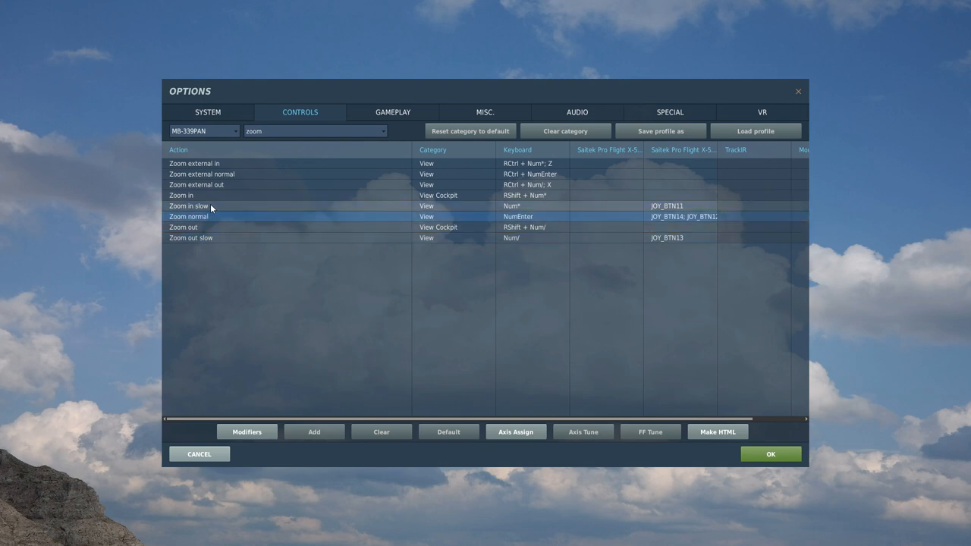
{"action": "left_click", "coordinate": [213, 237]}
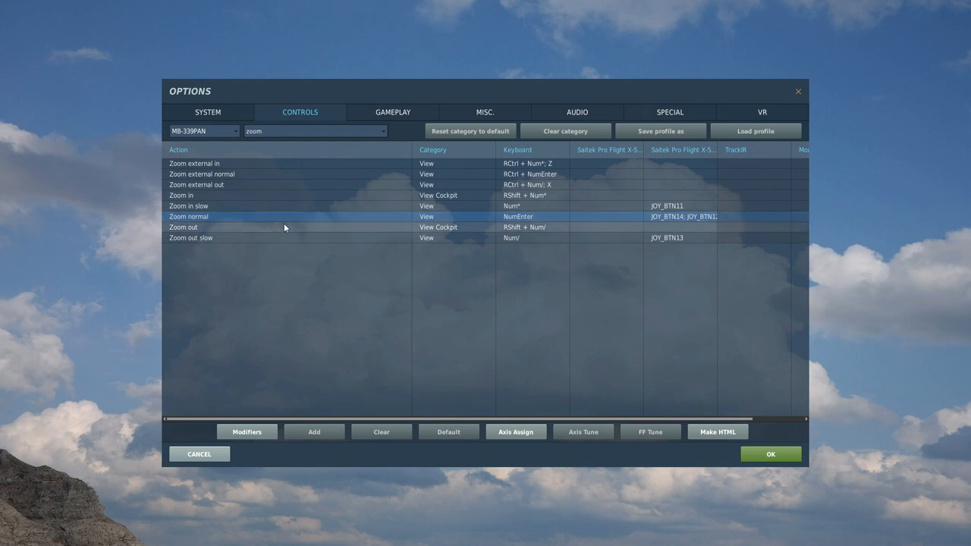
{"action": "mouse_move", "coordinate": [661, 227]}
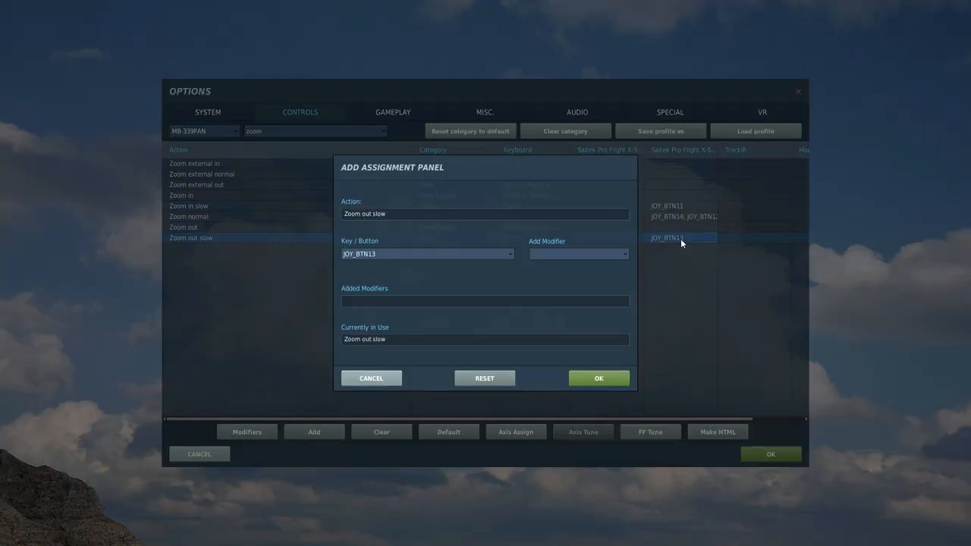
{"action": "left_click", "coordinate": [598, 378]}
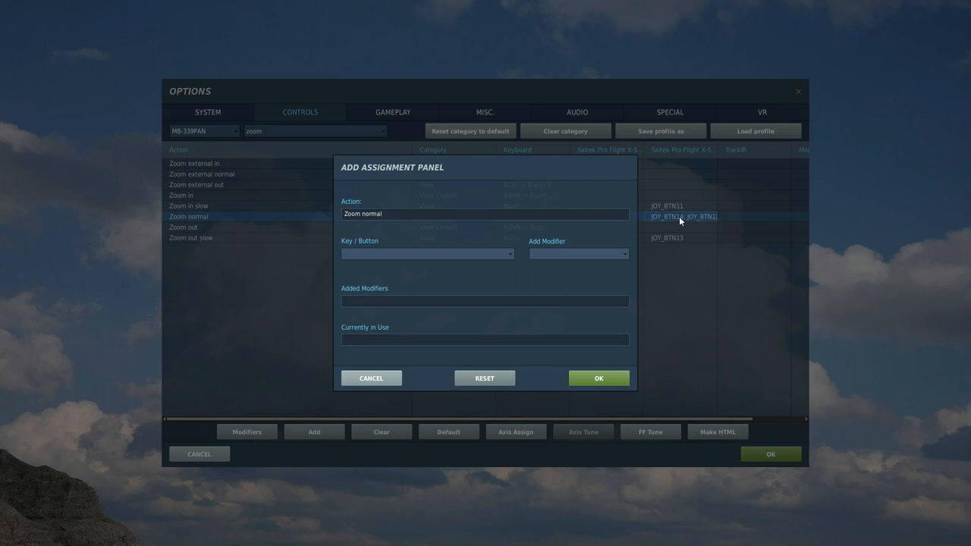
{"action": "left_click", "coordinate": [598, 378]}
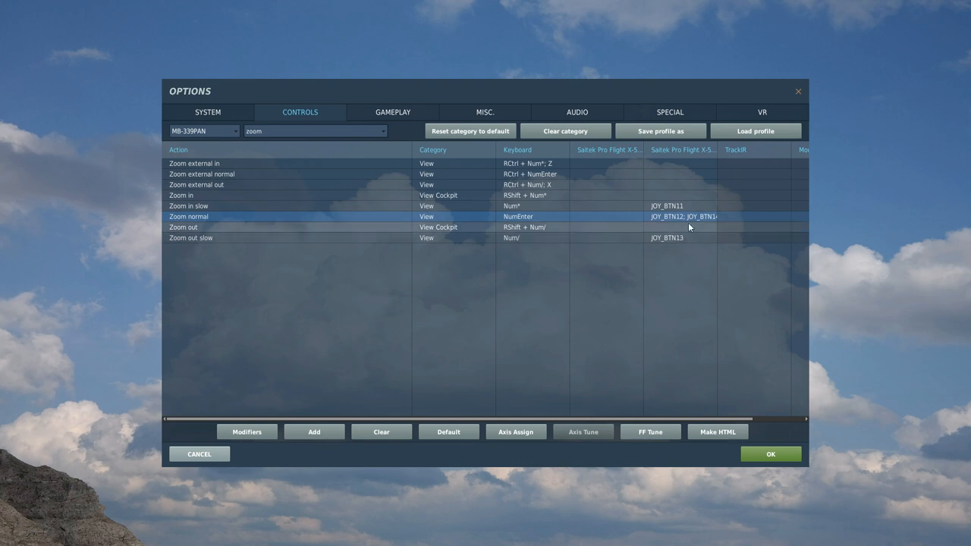
{"action": "mouse_move", "coordinate": [690, 220]}
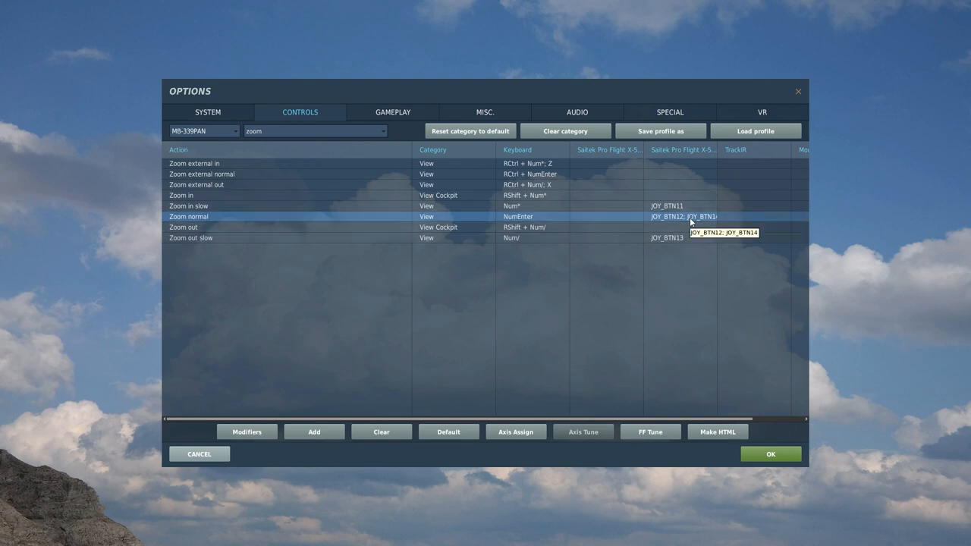
{"action": "mouse_move", "coordinate": [695, 170]}
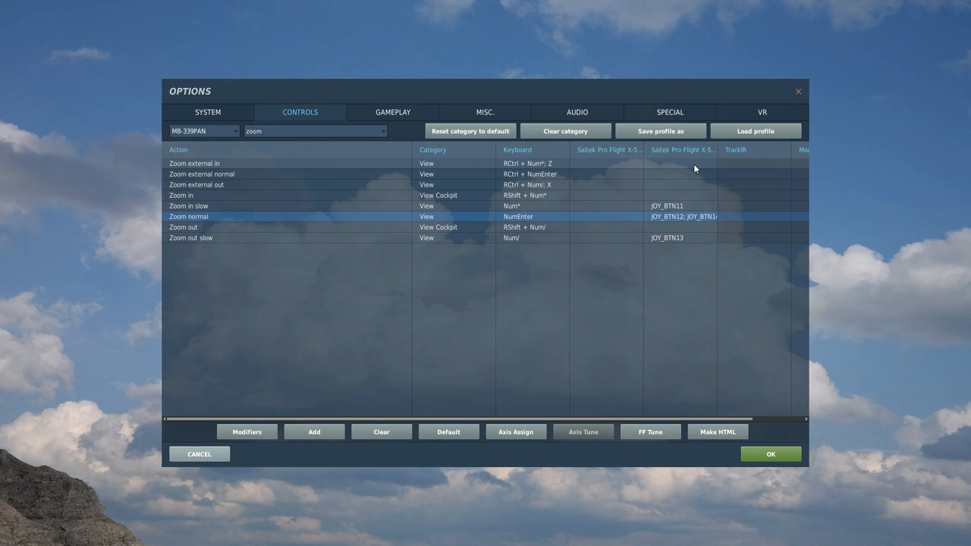
{"action": "mouse_move", "coordinate": [694, 225]}
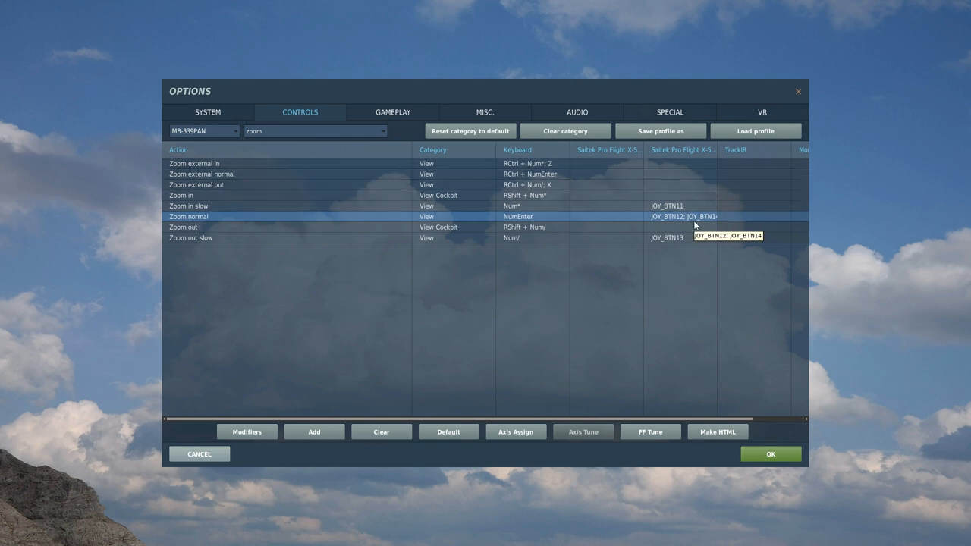
{"action": "mouse_move", "coordinate": [771, 453]}
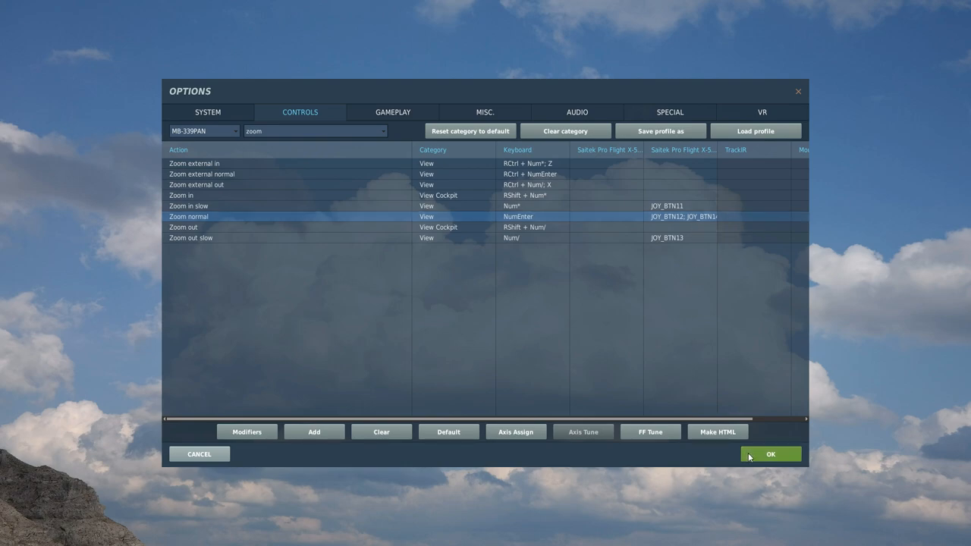
Step: Accept the control options with OK, returning to the main menu
{"action": "left_click", "coordinate": [771, 453]}
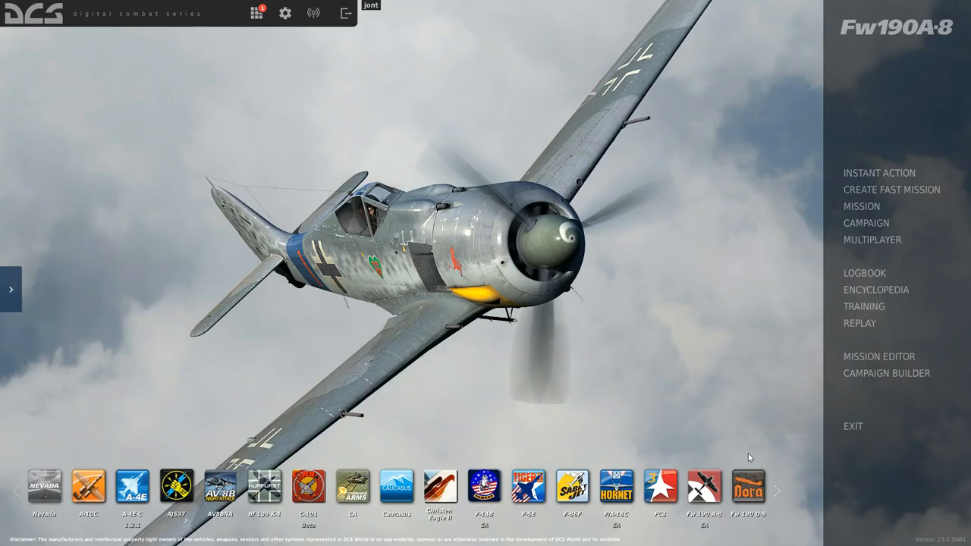